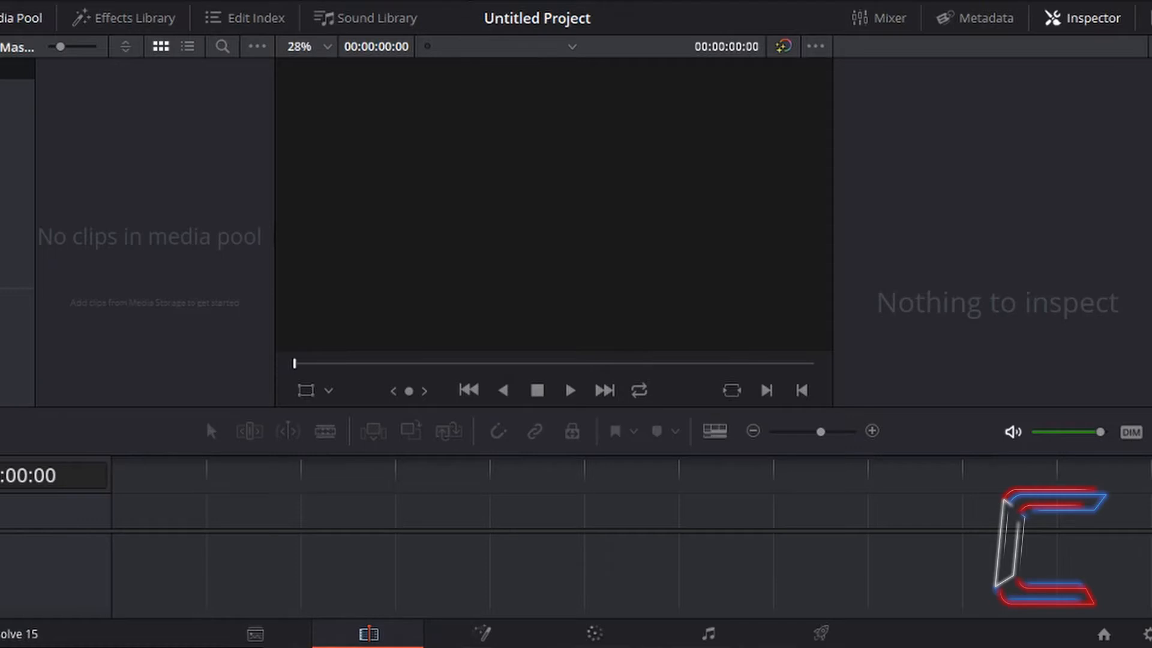
pyautogui.moveTo(1147, 333)
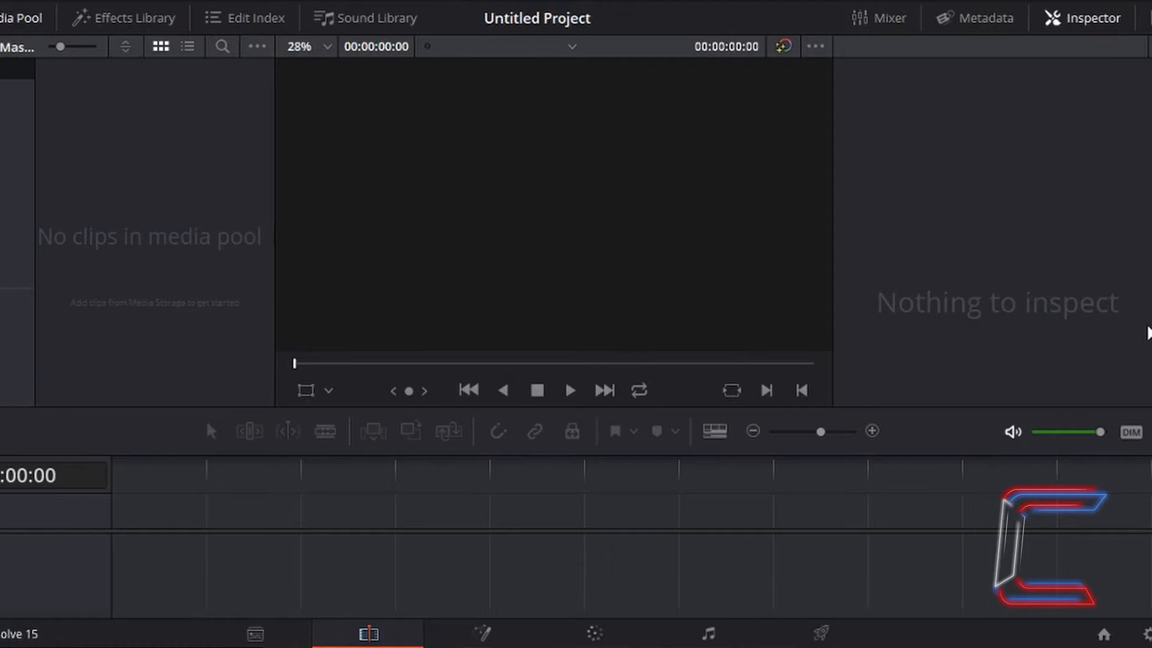
pyautogui.moveTo(1143, 335)
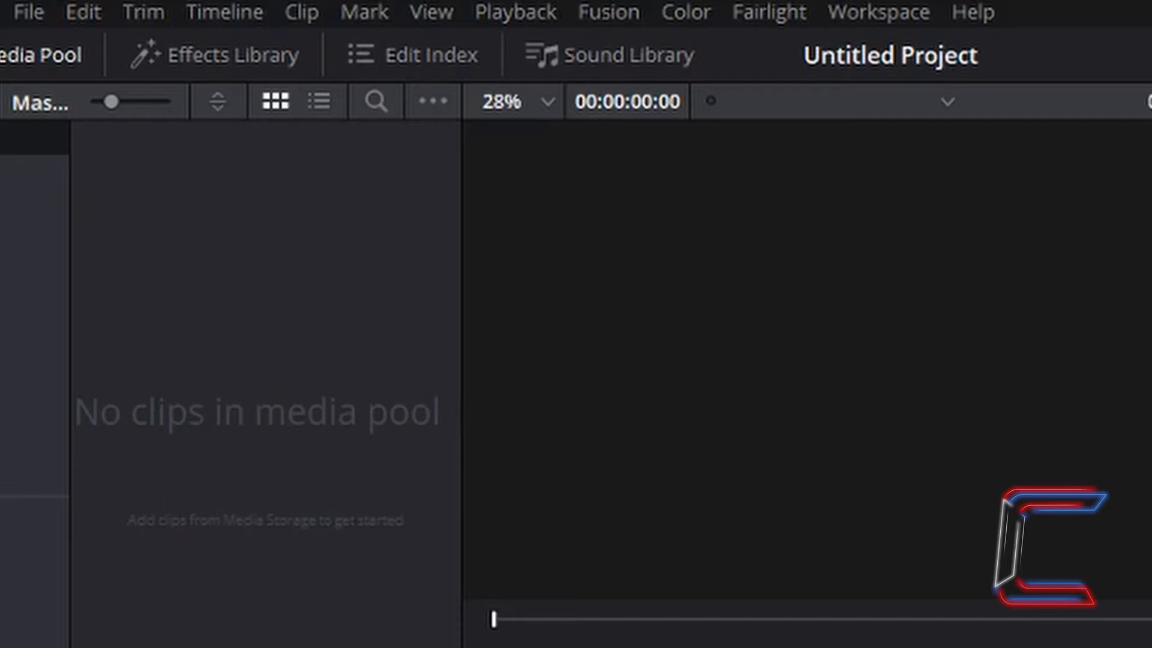
pyautogui.moveTo(28, 84)
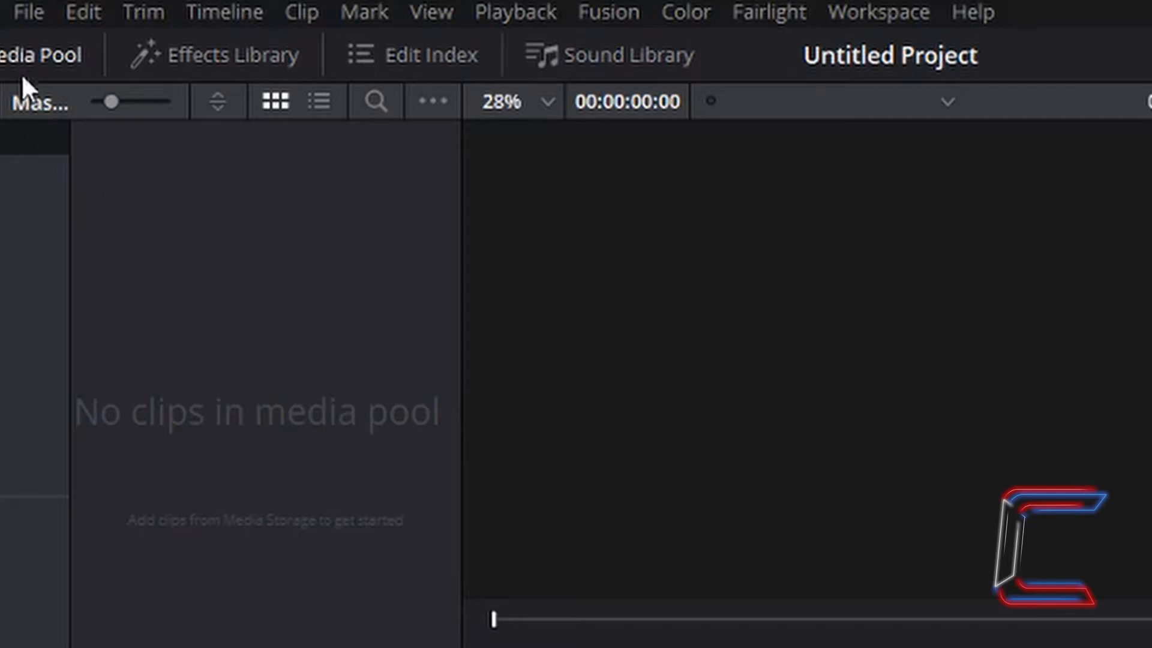
# Step: Import example video.mp4 into the Media Pool through File > Import Media
pyautogui.click(28, 13)
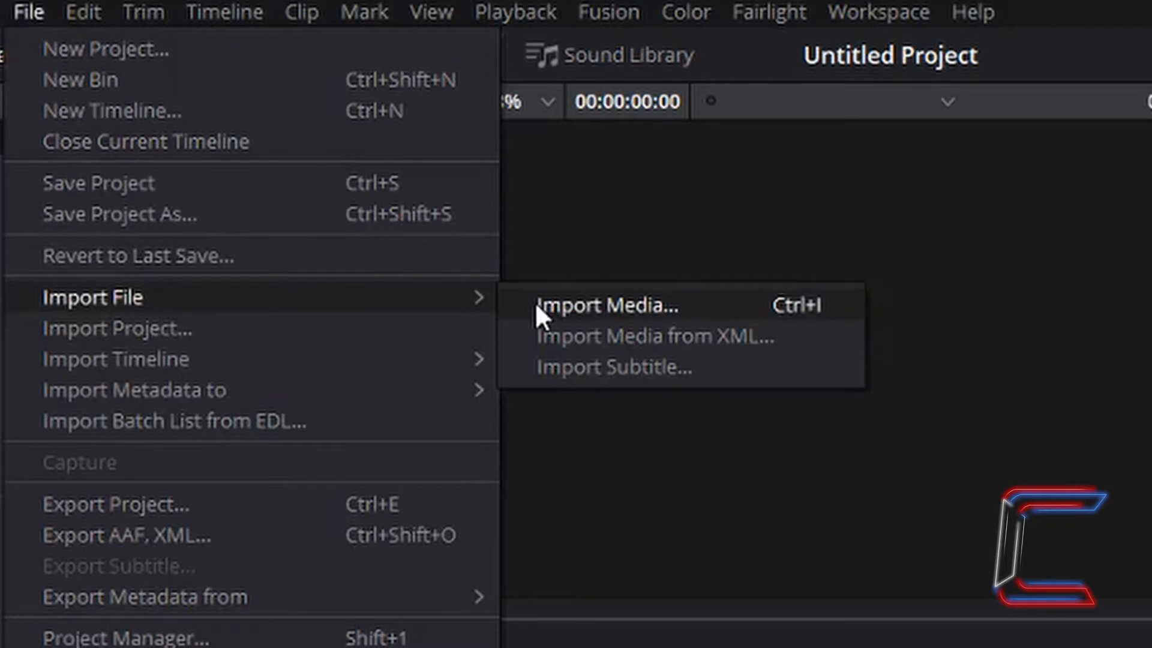
pyautogui.click(605, 306)
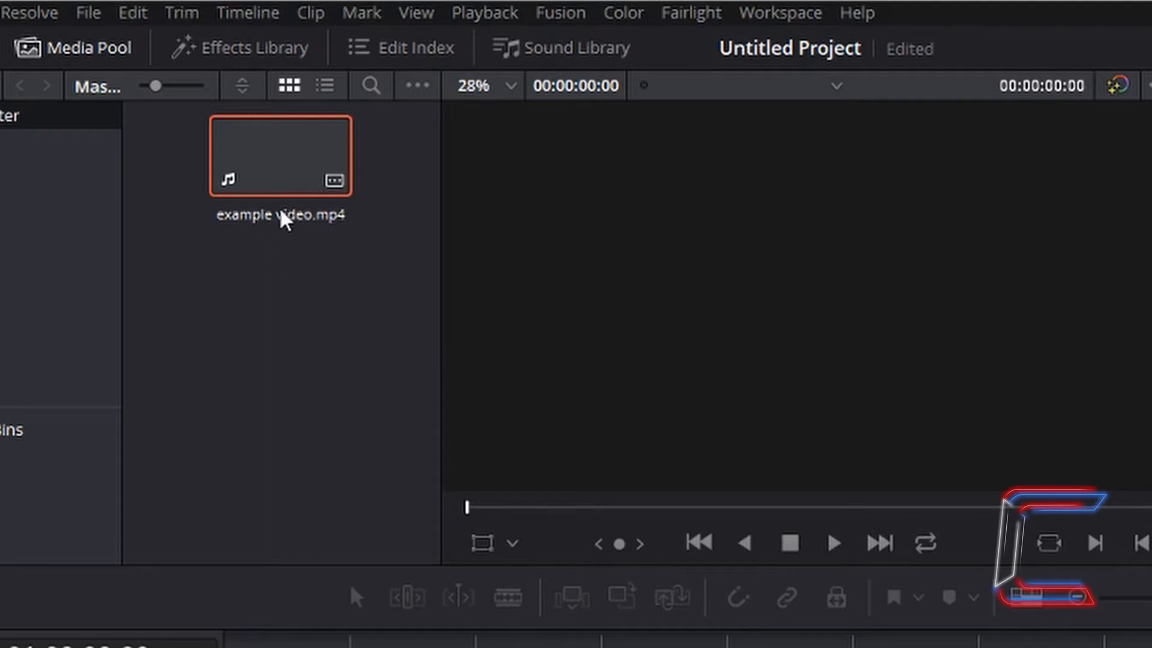
pyautogui.moveTo(299, 237)
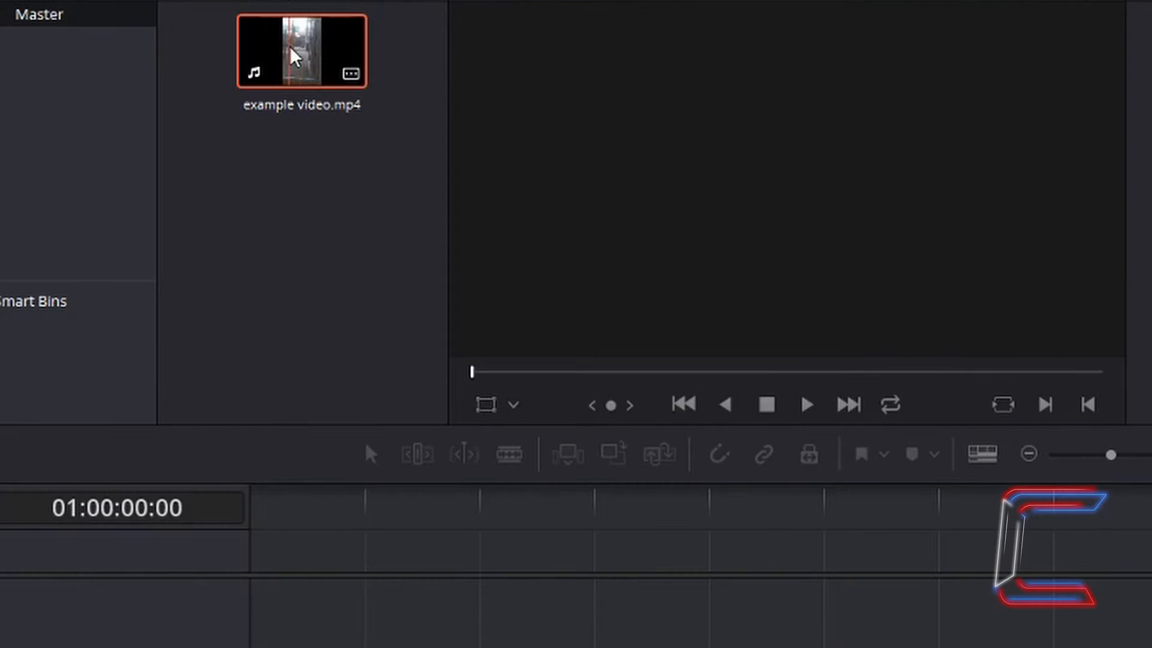
# Step: Drag example video.mp4 onto the timeline start with its linked video and audio tracks
pyautogui.moveTo(301, 50); pyautogui.dragTo(305, 261)
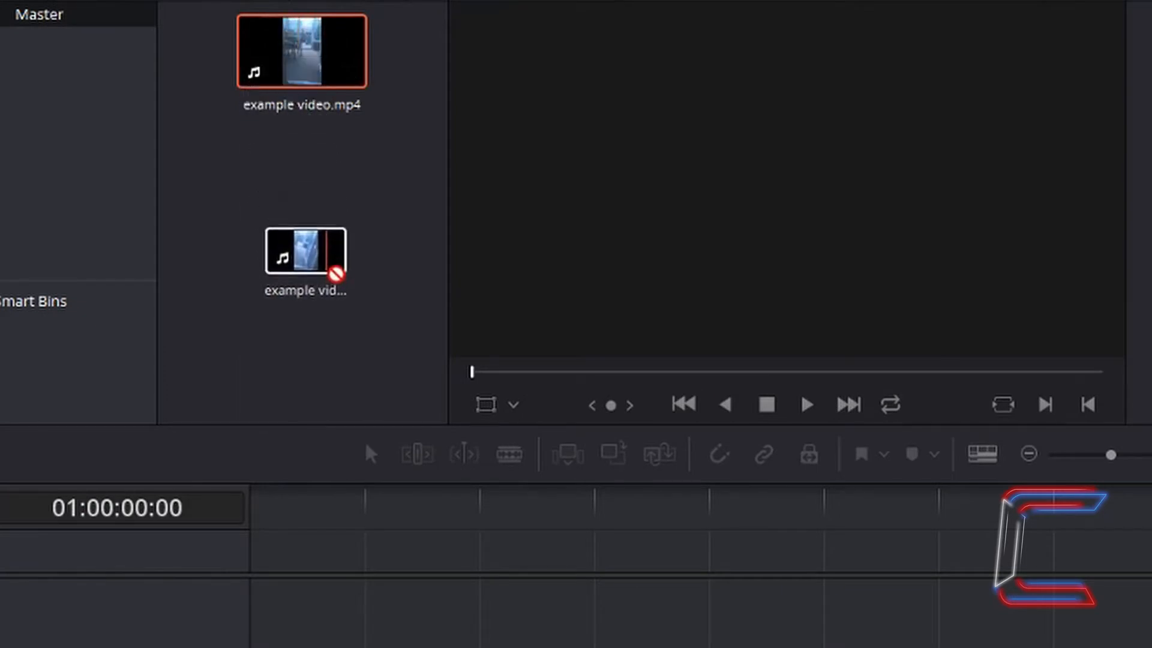
pyautogui.moveTo(305, 261); pyautogui.dragTo(293, 488)
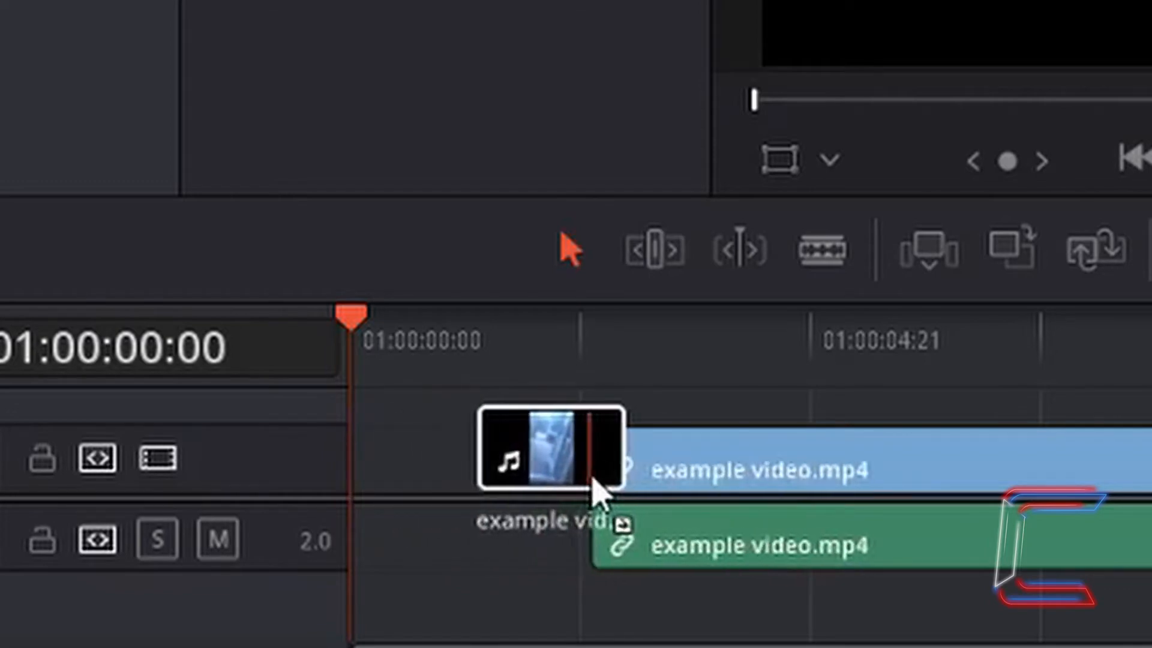
pyautogui.moveTo(595, 492); pyautogui.dragTo(470, 492)
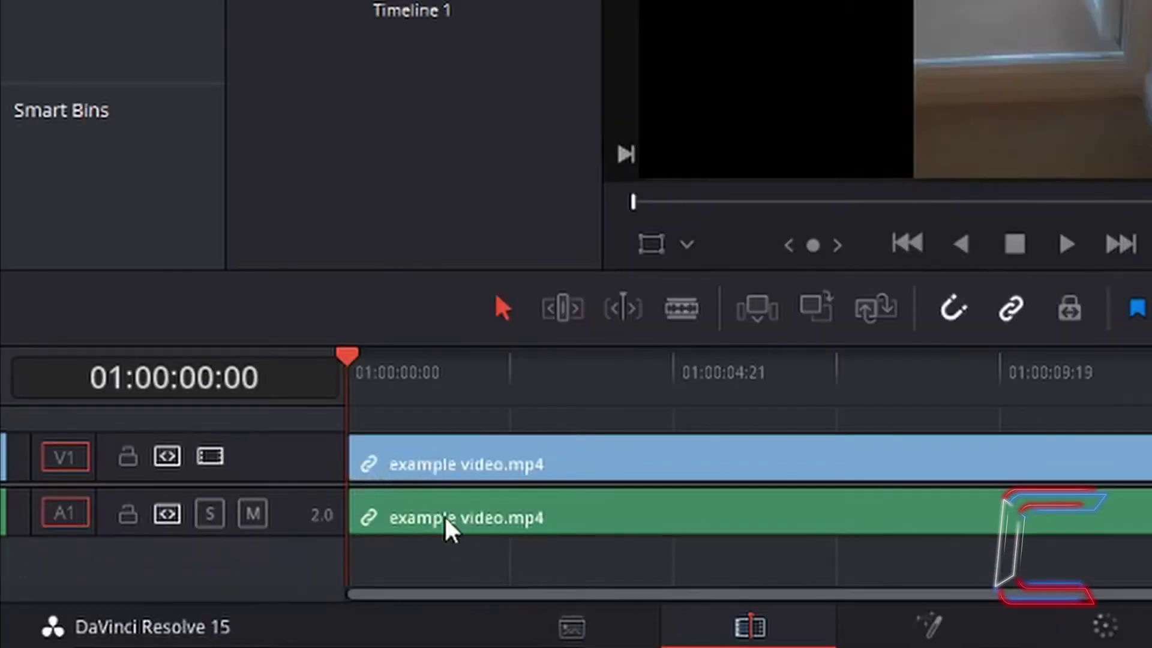
# Step: Select the timeline clip and test stretching Zoom X, ending with linked zoom at 1.000
pyautogui.click(451, 517)
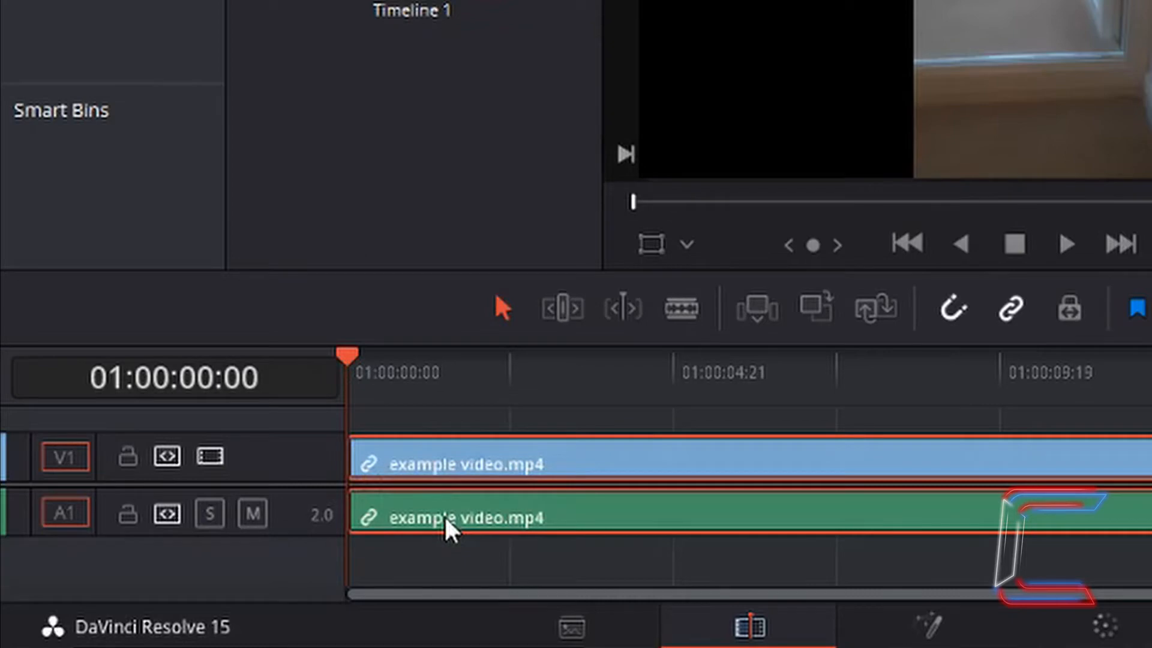
pyautogui.moveTo(554, 469)
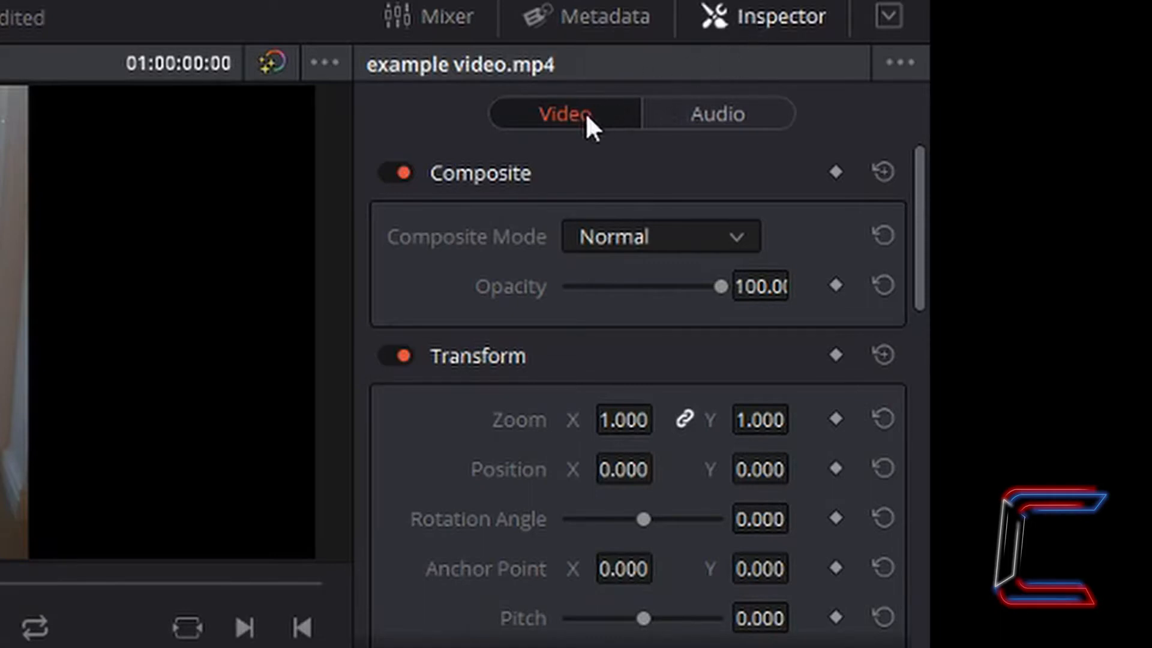
pyautogui.moveTo(540, 263)
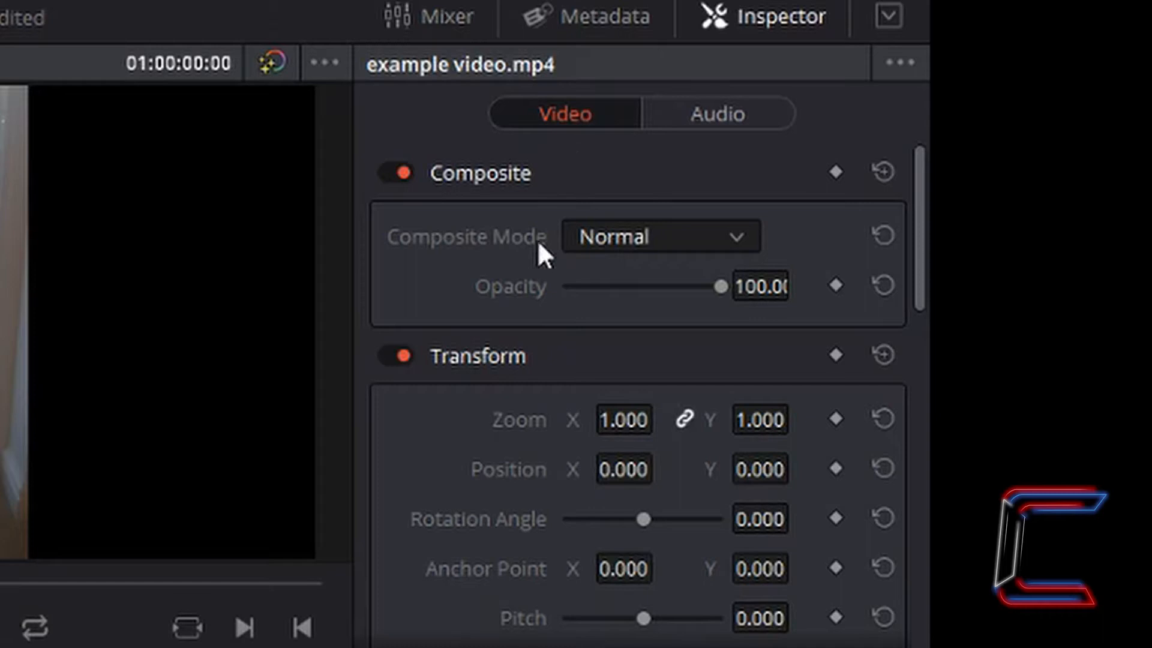
pyautogui.moveTo(544, 405)
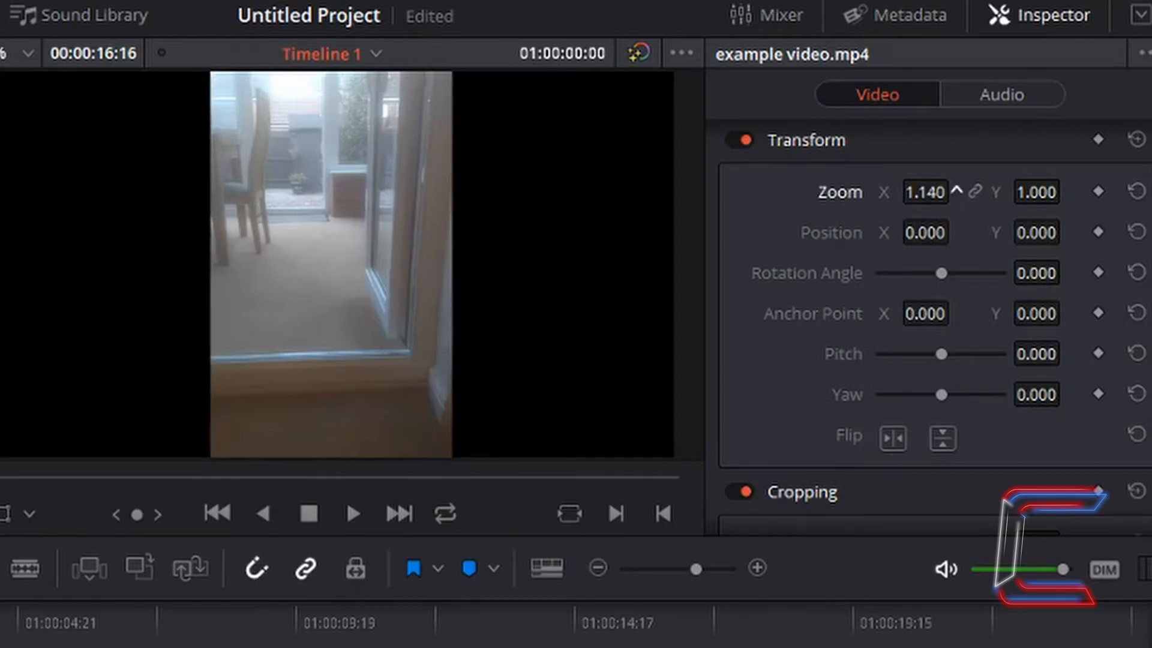
pyautogui.moveTo(925, 192); pyautogui.dragTo(947, 192)
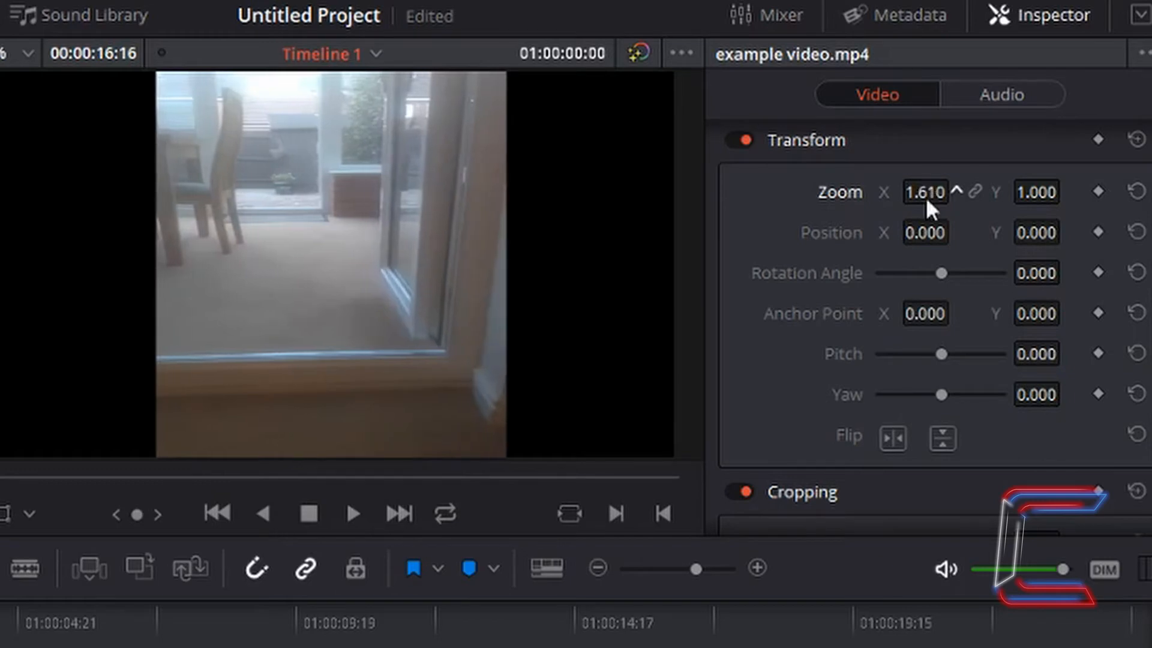
pyautogui.moveTo(1035, 193)
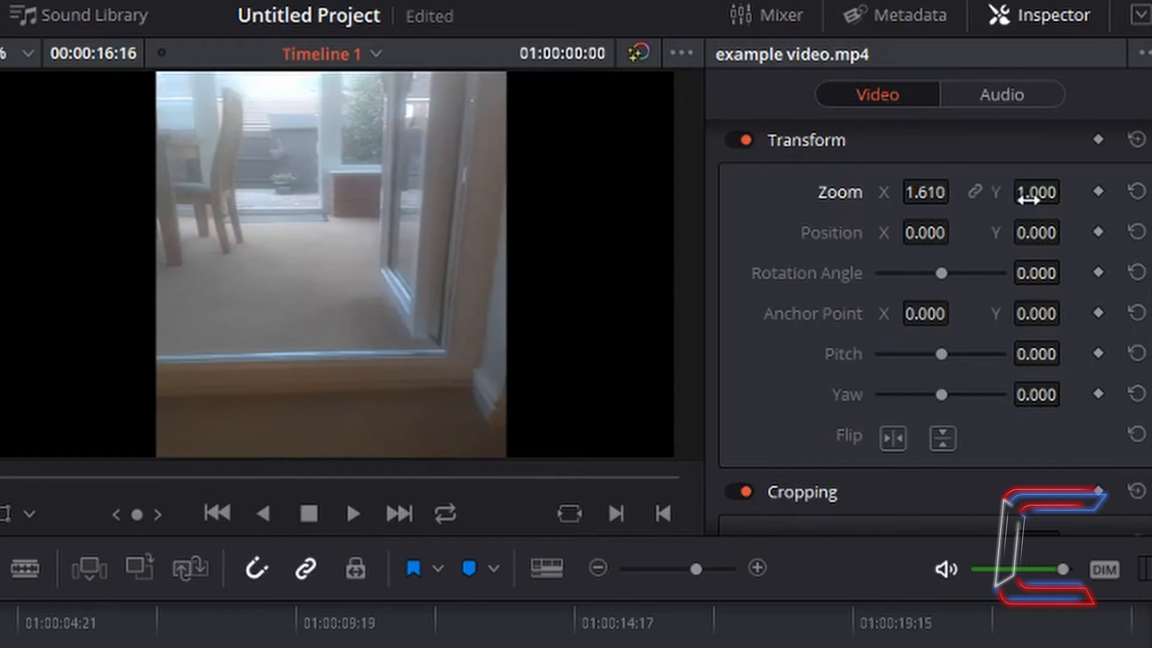
pyautogui.click(925, 192)
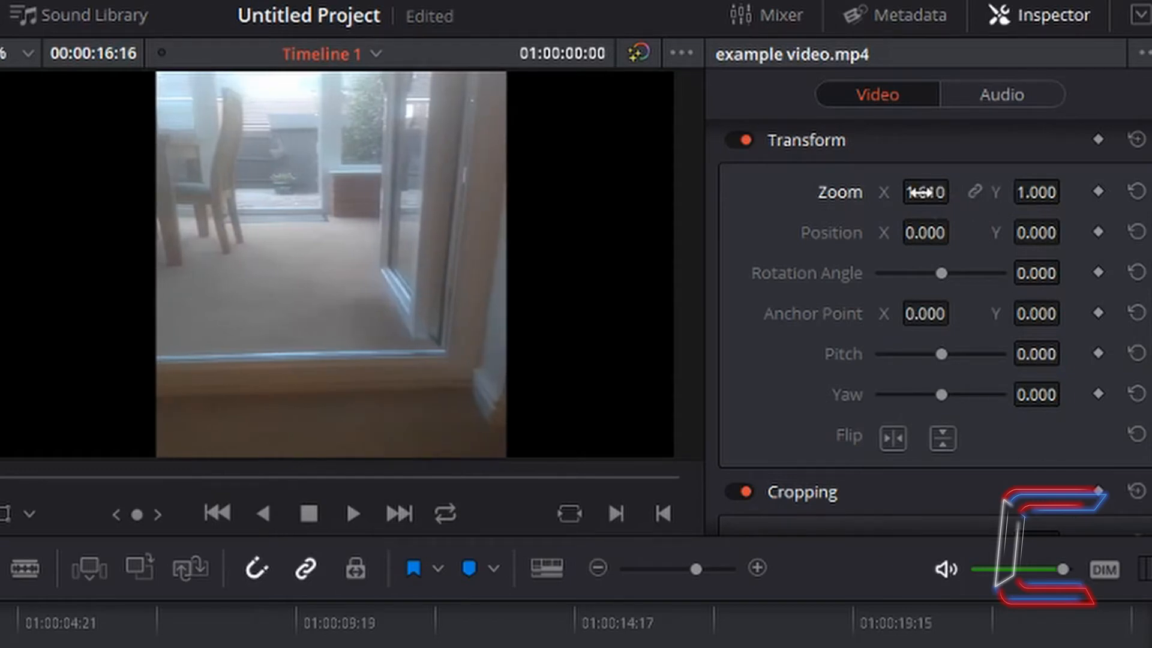
pyautogui.moveTo(925, 191); pyautogui.dragTo(955, 192)
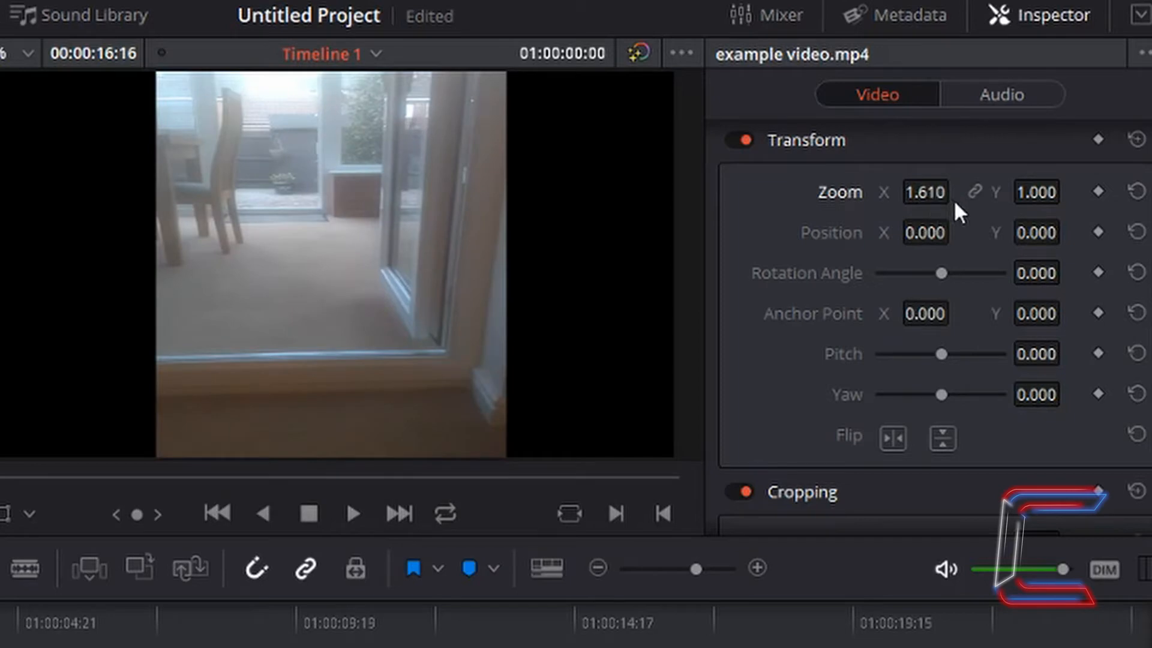
pyautogui.moveTo(980, 204)
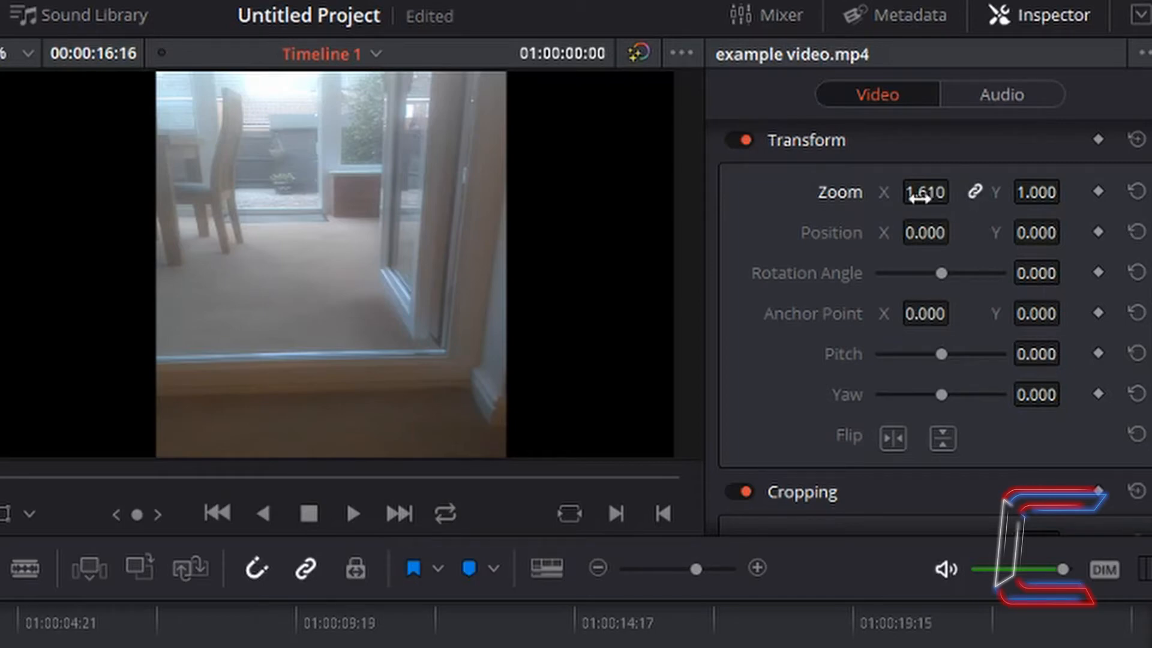
pyautogui.moveTo(955, 192); pyautogui.dragTo(910, 192)
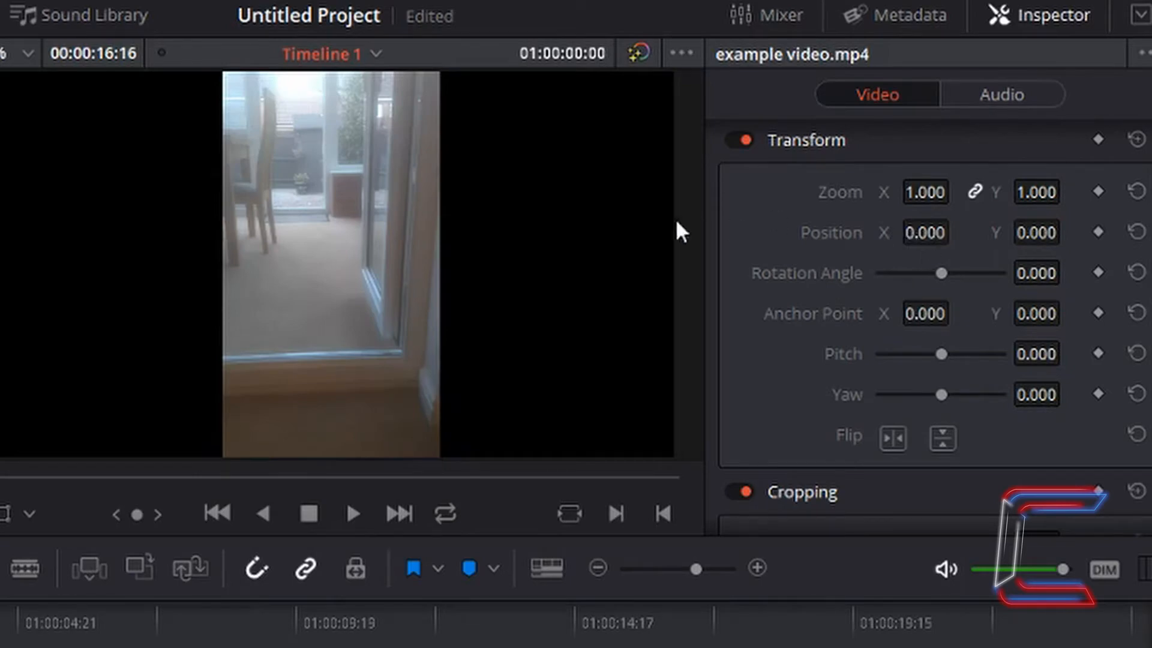
pyautogui.moveTo(266, 192)
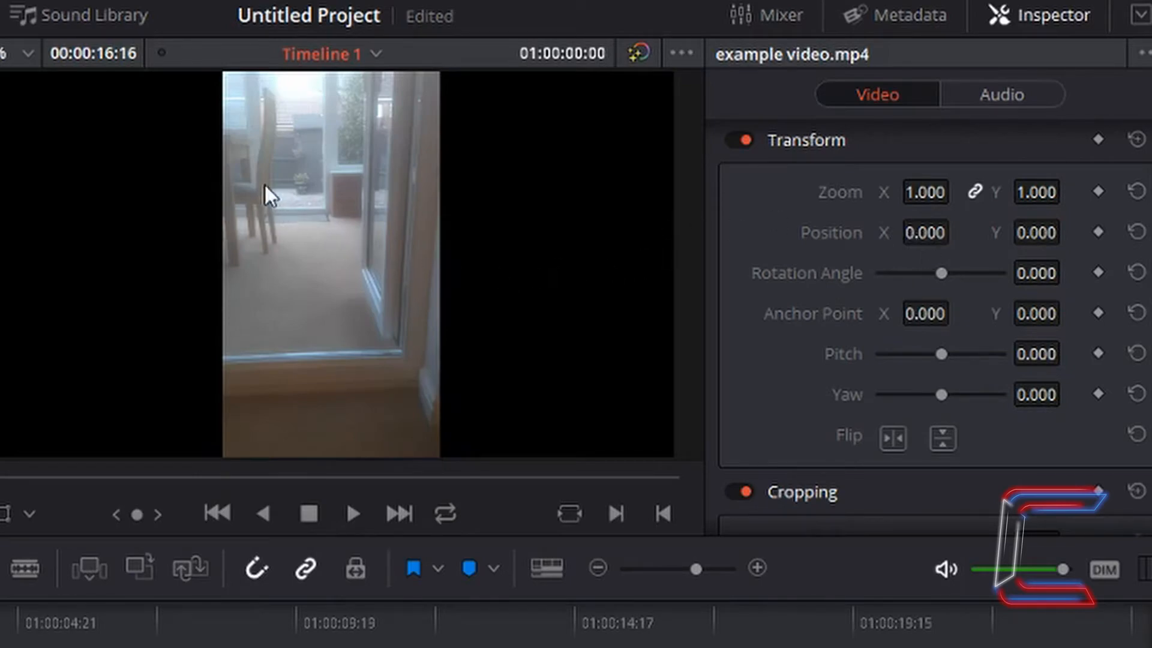
pyautogui.moveTo(343, 273)
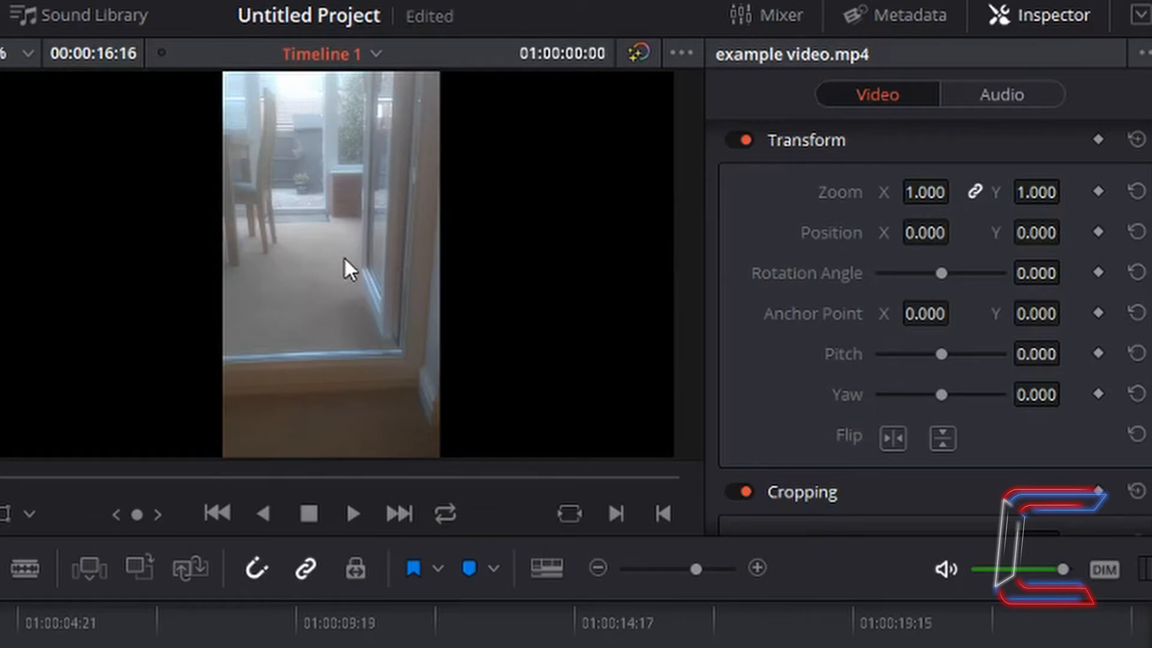
pyautogui.moveTo(369, 269)
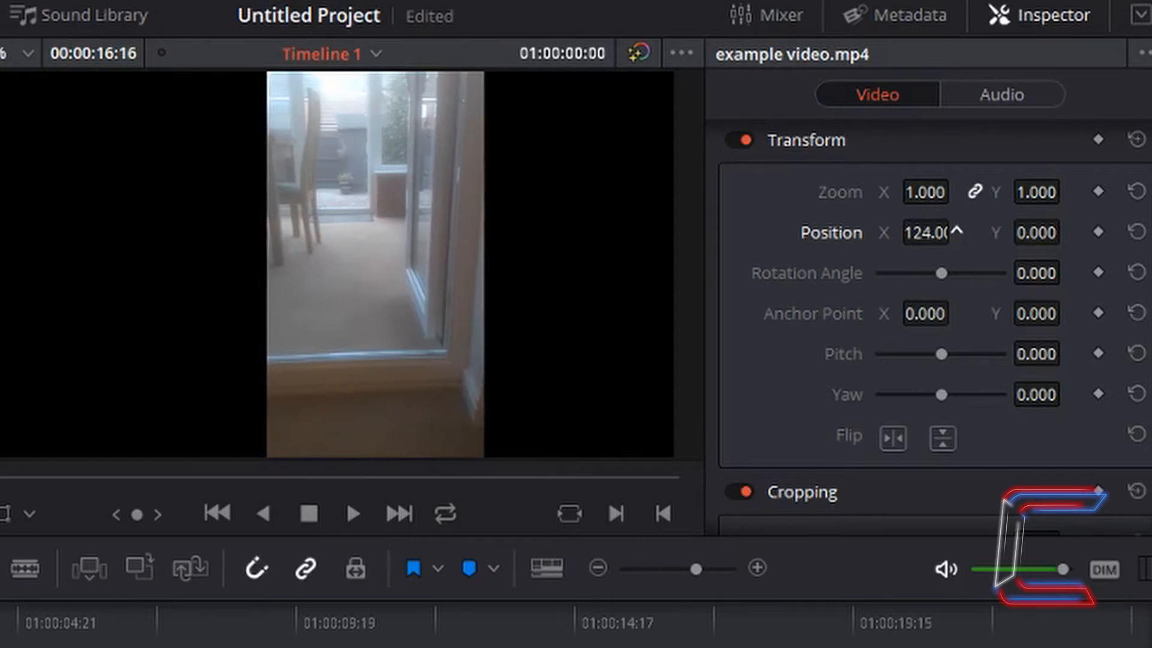
# Step: Drag Position X to shift the enlarged picture sideways toward about 144
pyautogui.moveTo(925, 232); pyautogui.dragTo(940, 233)
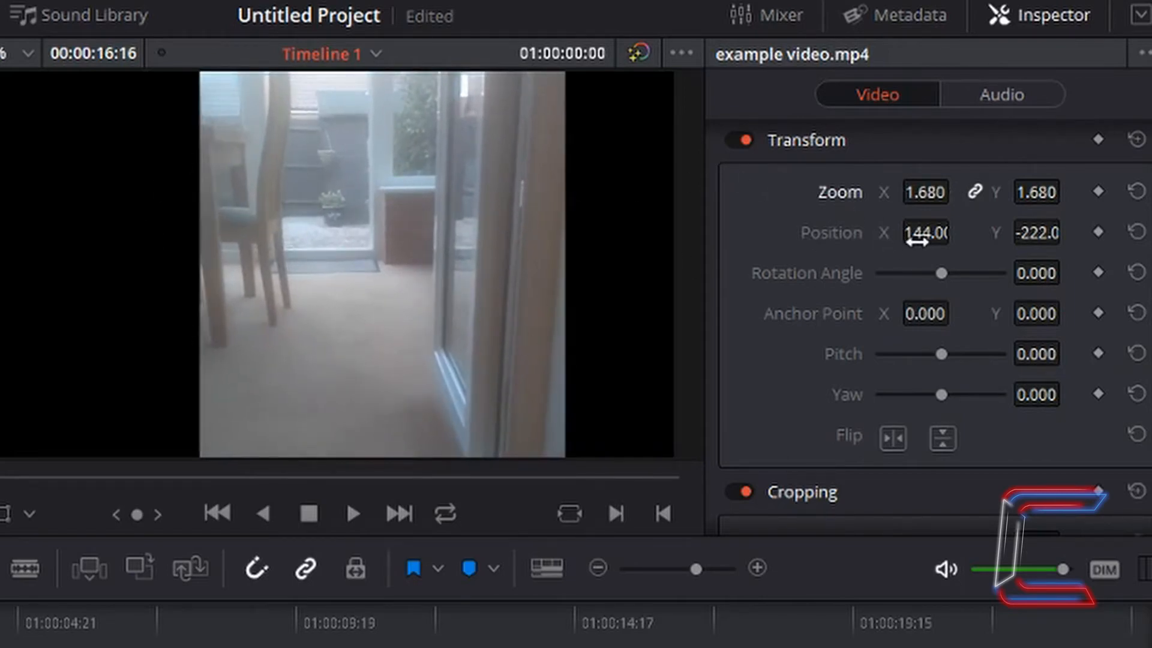
pyautogui.moveTo(925, 233); pyautogui.dragTo(1028, 232)
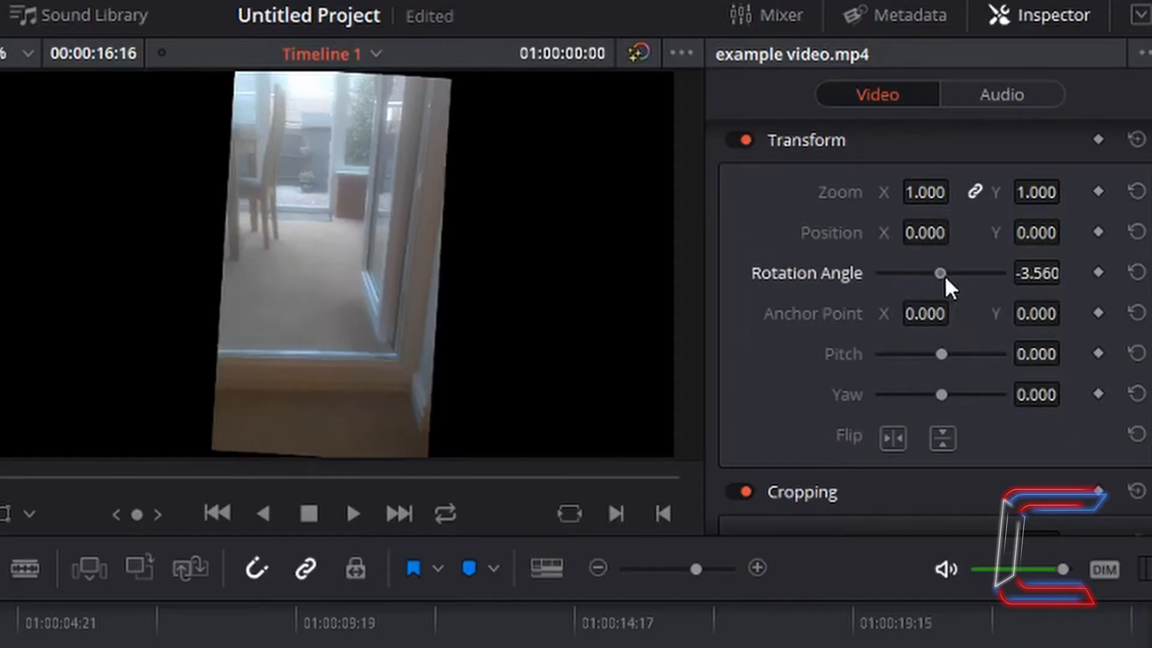
# Step: Swing Rotation Angle to about 146, -68 and -146, then reset it to 0
pyautogui.moveTo(942, 272); pyautogui.dragTo(966, 272)
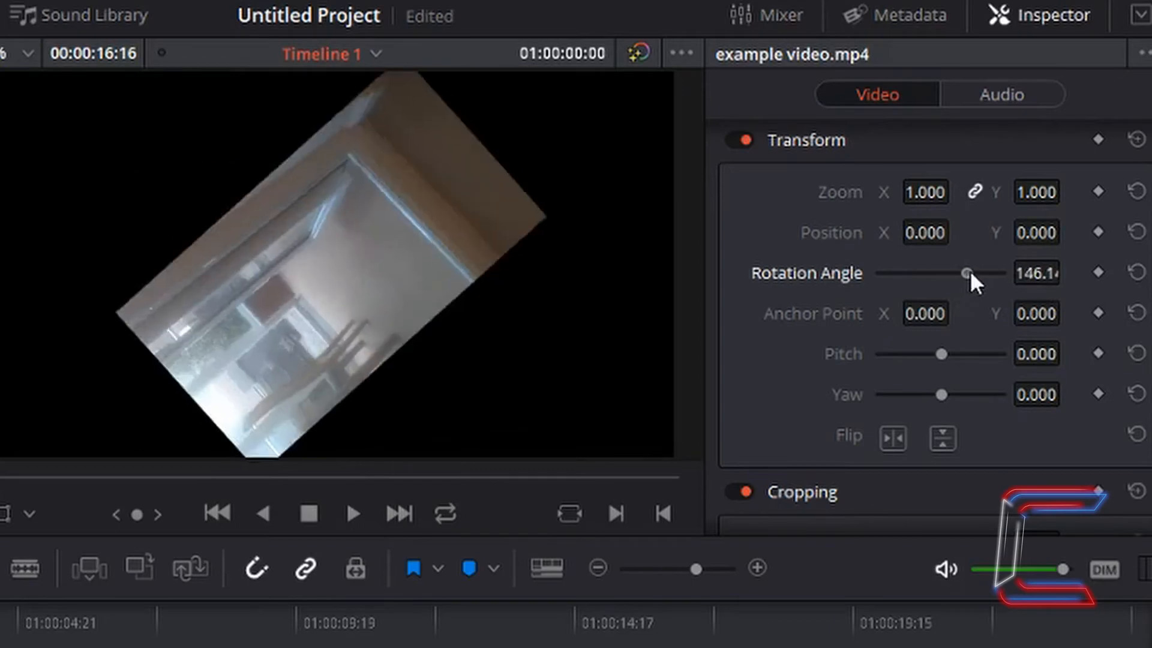
pyautogui.moveTo(966, 274); pyautogui.dragTo(928, 274)
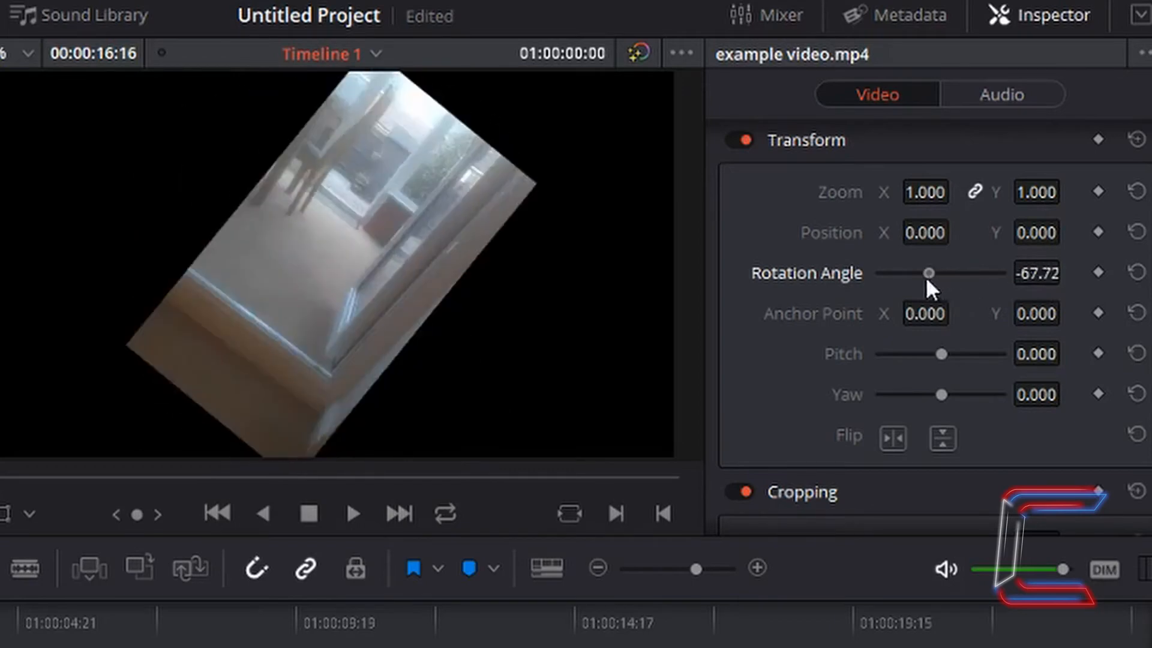
pyautogui.moveTo(927, 272); pyautogui.dragTo(914, 273)
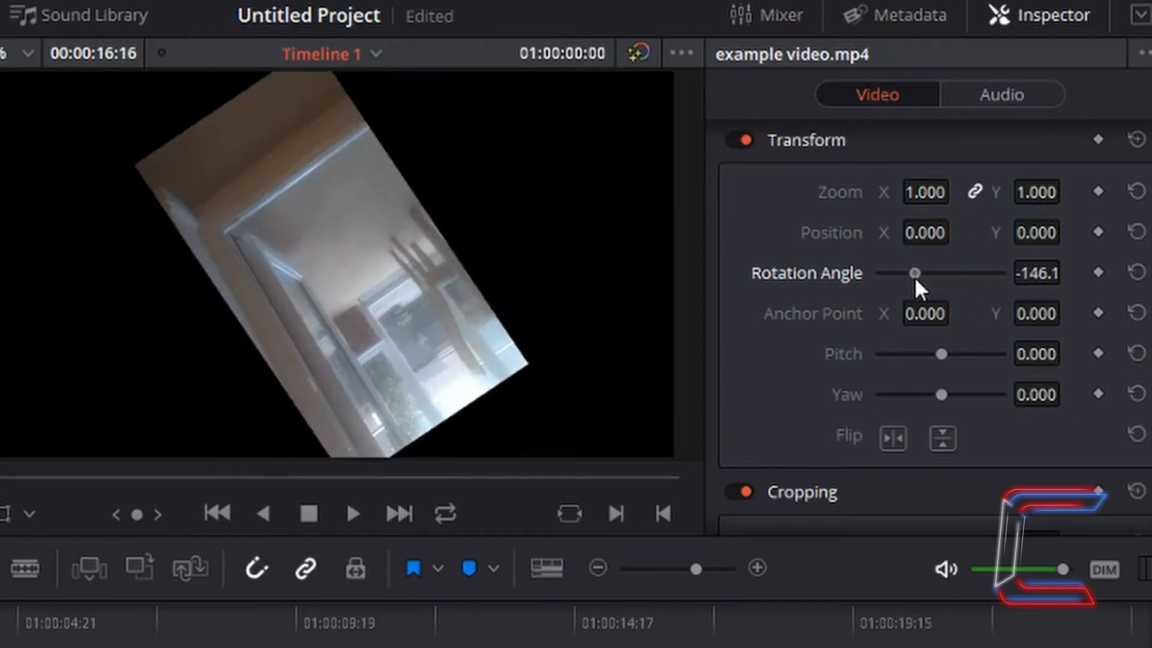
pyautogui.click(1133, 271)
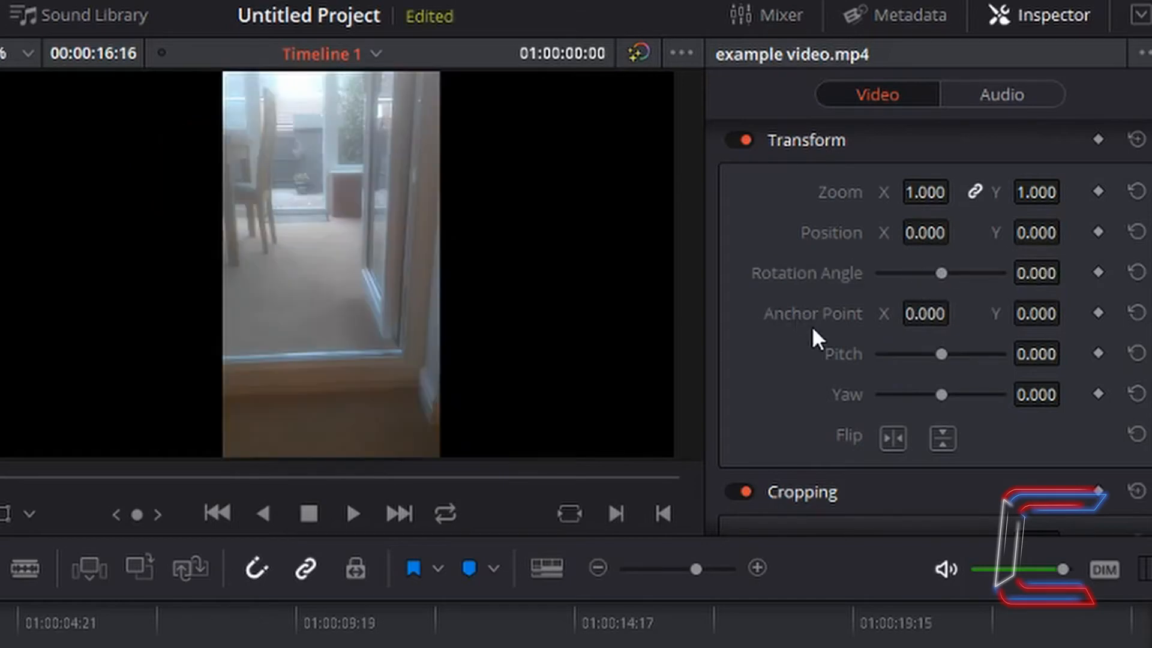
pyautogui.moveTo(222, 327)
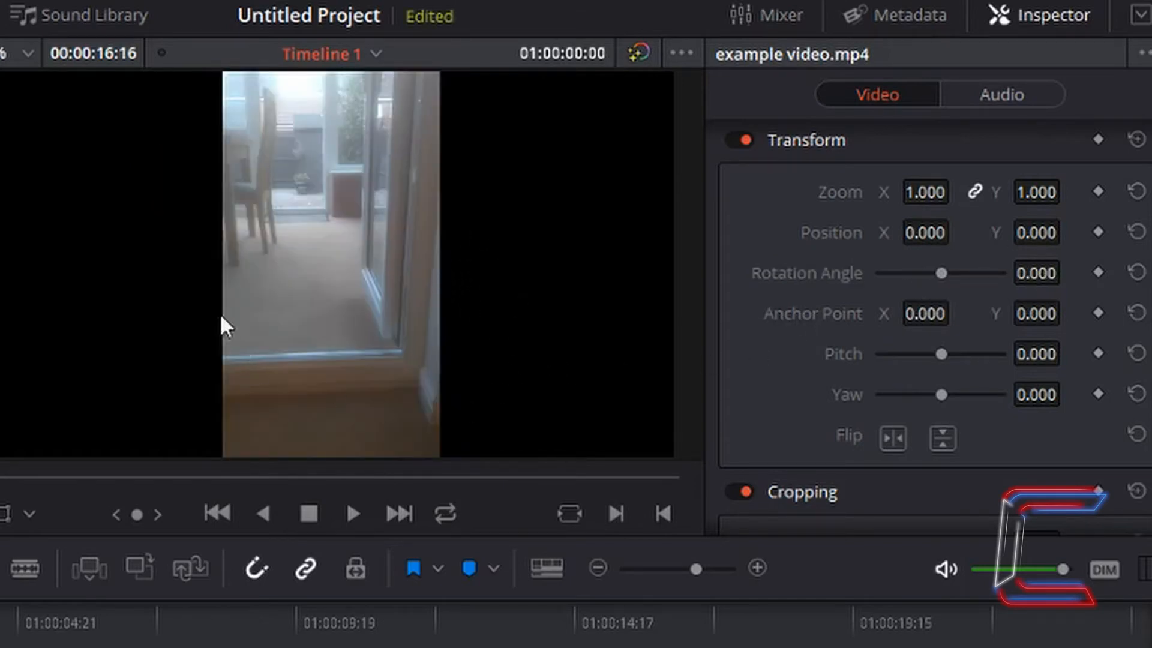
pyautogui.moveTo(378, 291)
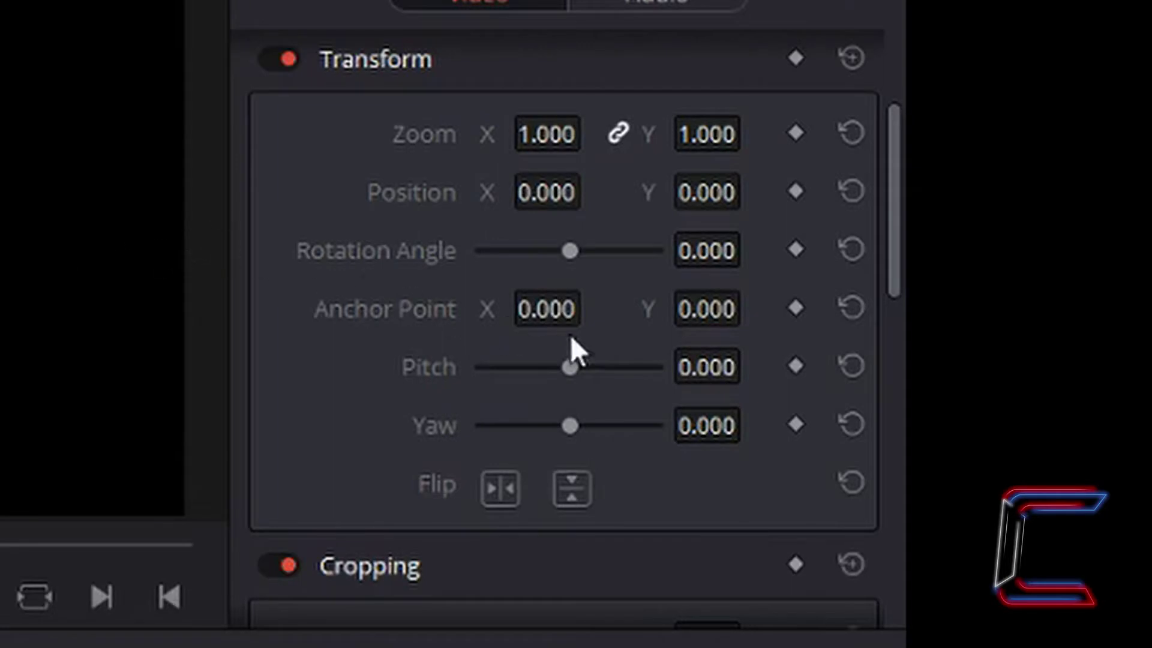
pyautogui.moveTo(524, 315)
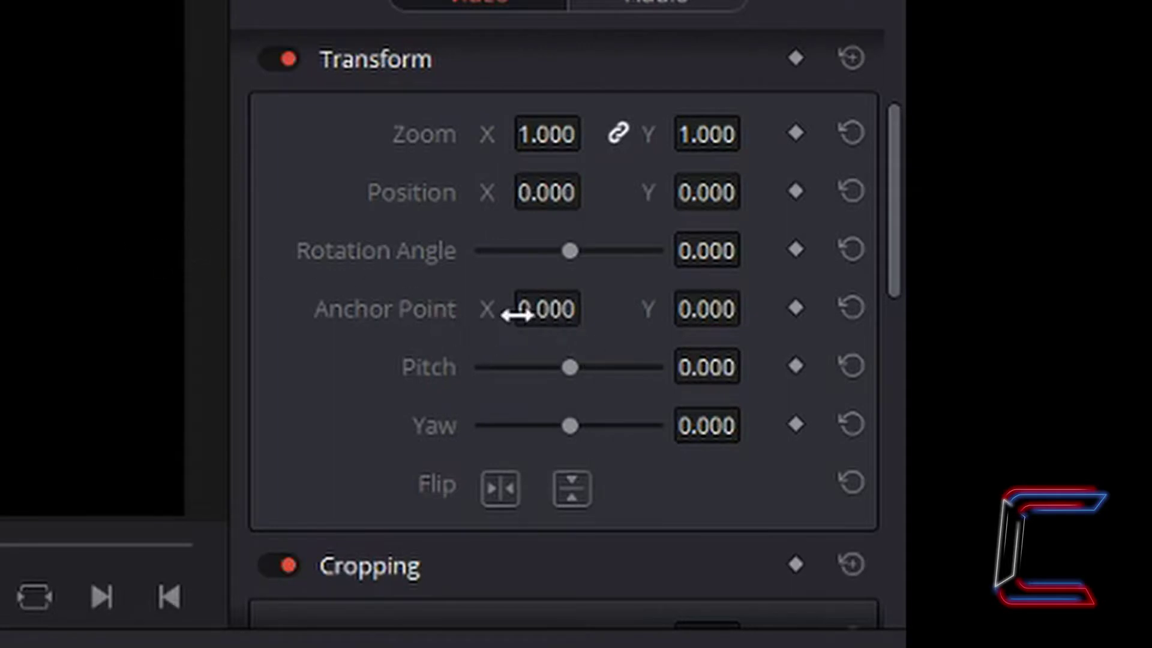
pyautogui.moveTo(720, 308)
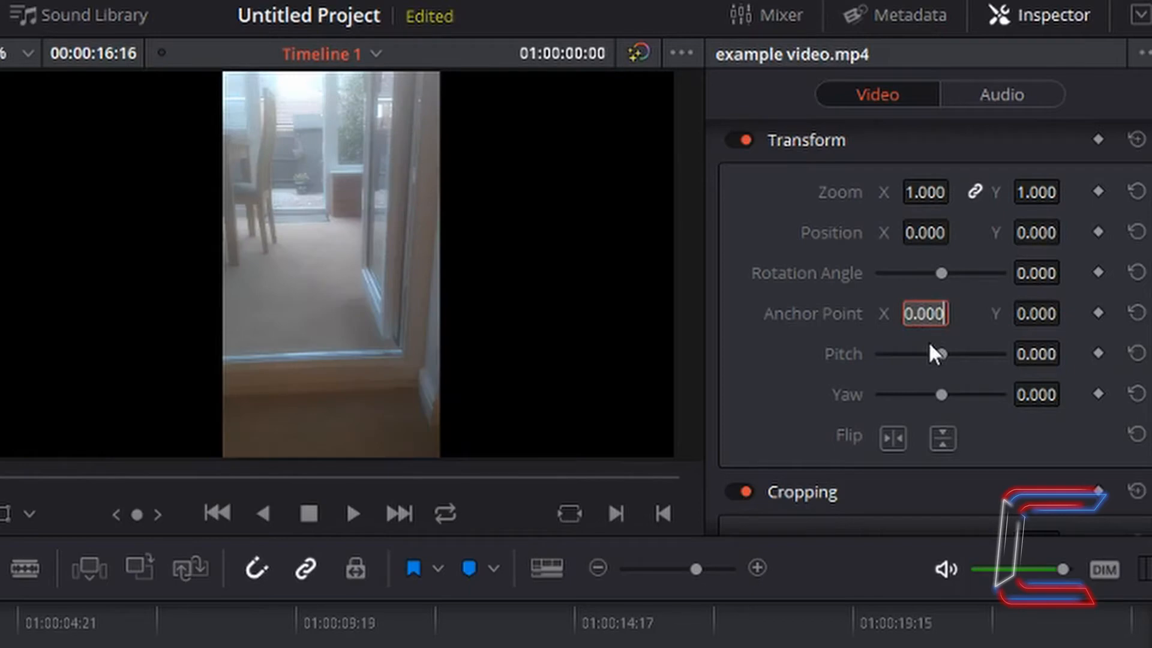
pyautogui.write('500')
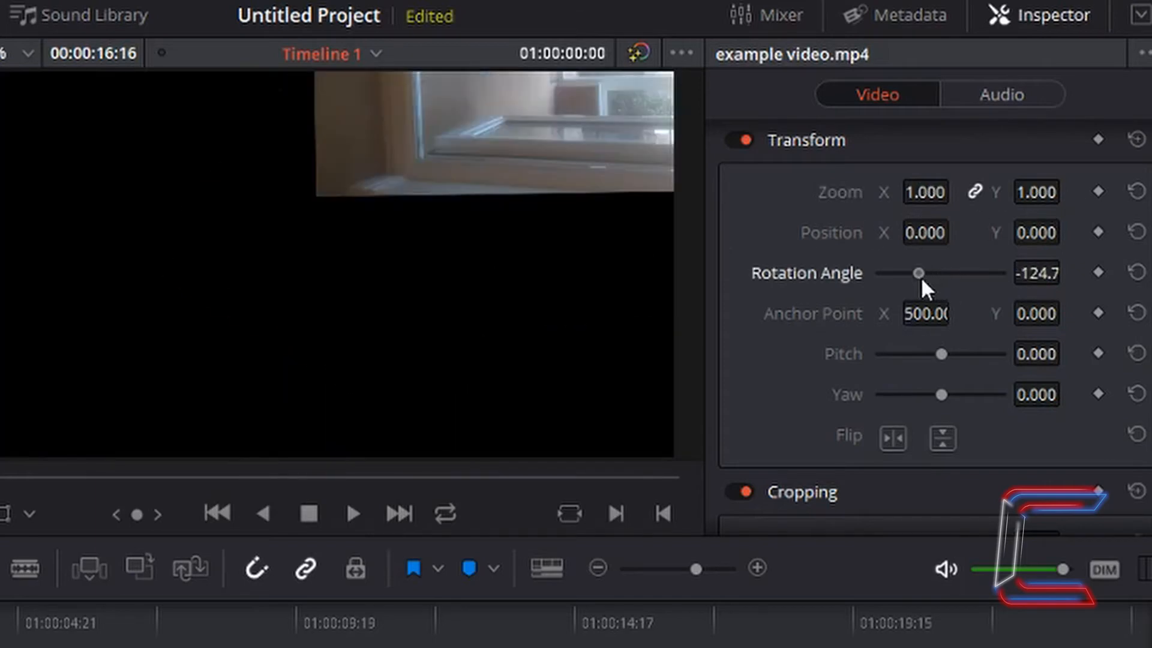
pyautogui.moveTo(919, 272); pyautogui.dragTo(958, 273)
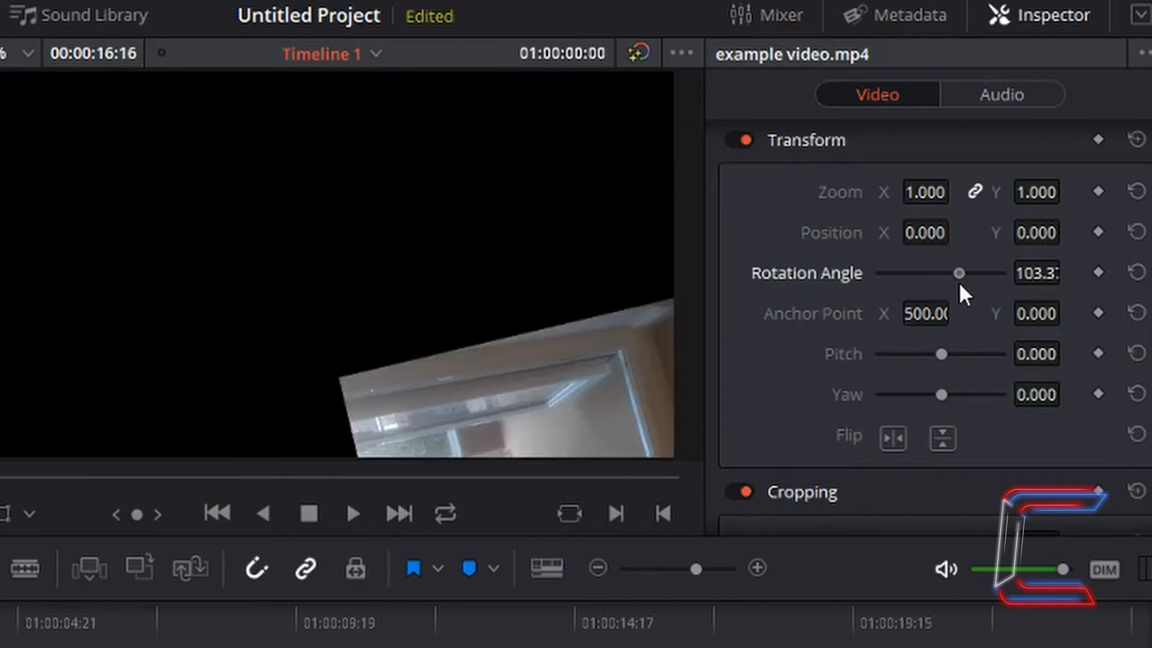
pyautogui.moveTo(962, 273); pyautogui.dragTo(956, 273)
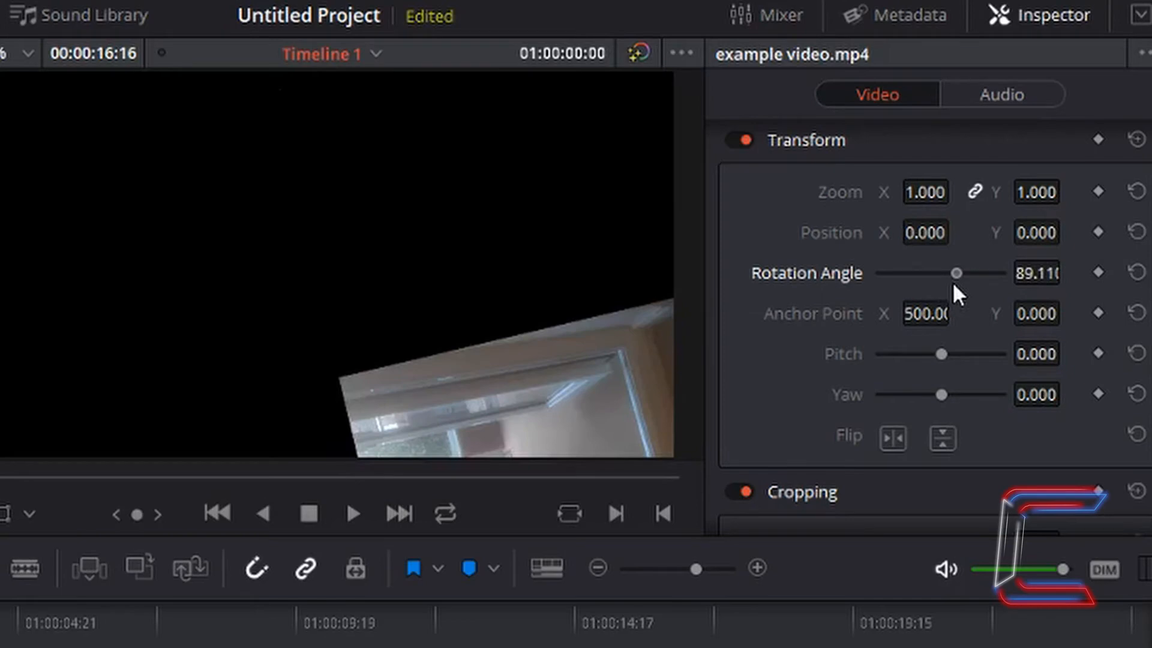
pyautogui.moveTo(956, 273); pyautogui.dragTo(933, 273)
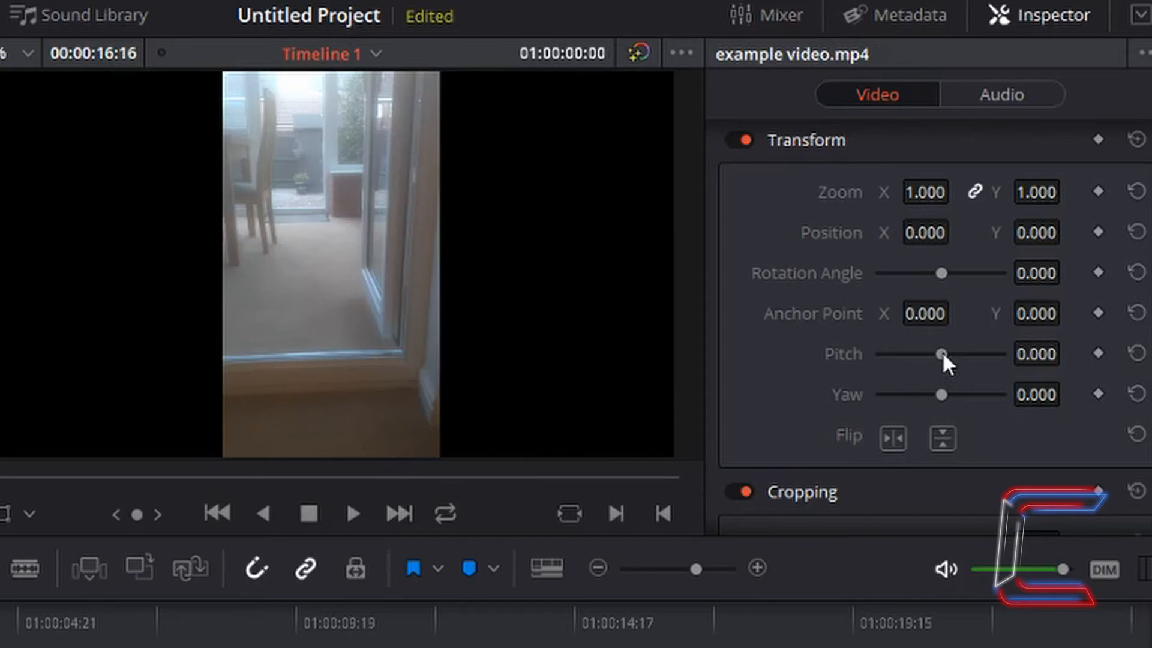
# Step: Tilt Pitch briefly, then swing Yaw both ways, ending at about -0.490
pyautogui.moveTo(942, 354); pyautogui.dragTo(948, 354)
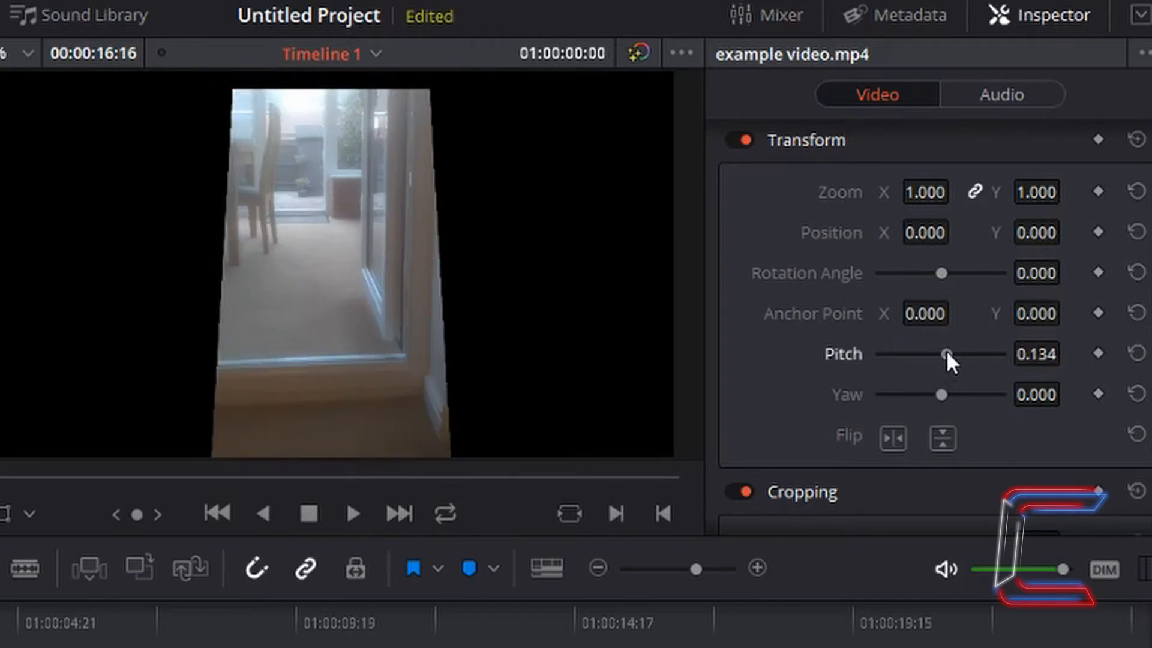
pyautogui.moveTo(946, 353); pyautogui.dragTo(956, 354)
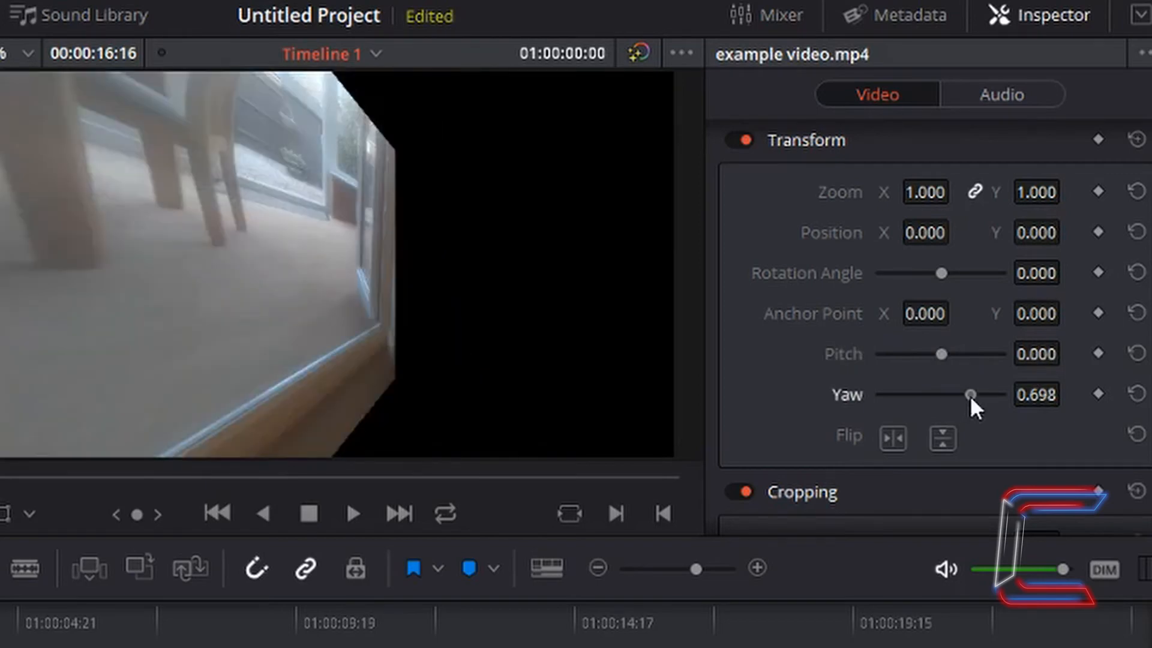
pyautogui.moveTo(969, 395); pyautogui.dragTo(939, 395)
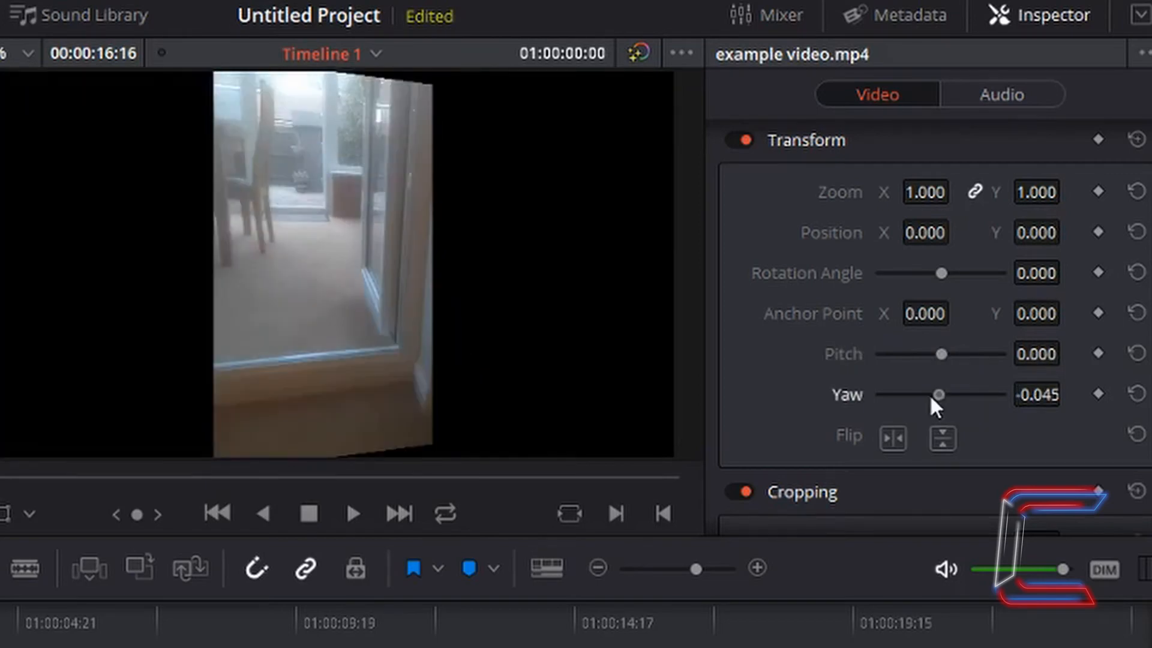
pyautogui.moveTo(938, 395); pyautogui.dragTo(914, 395)
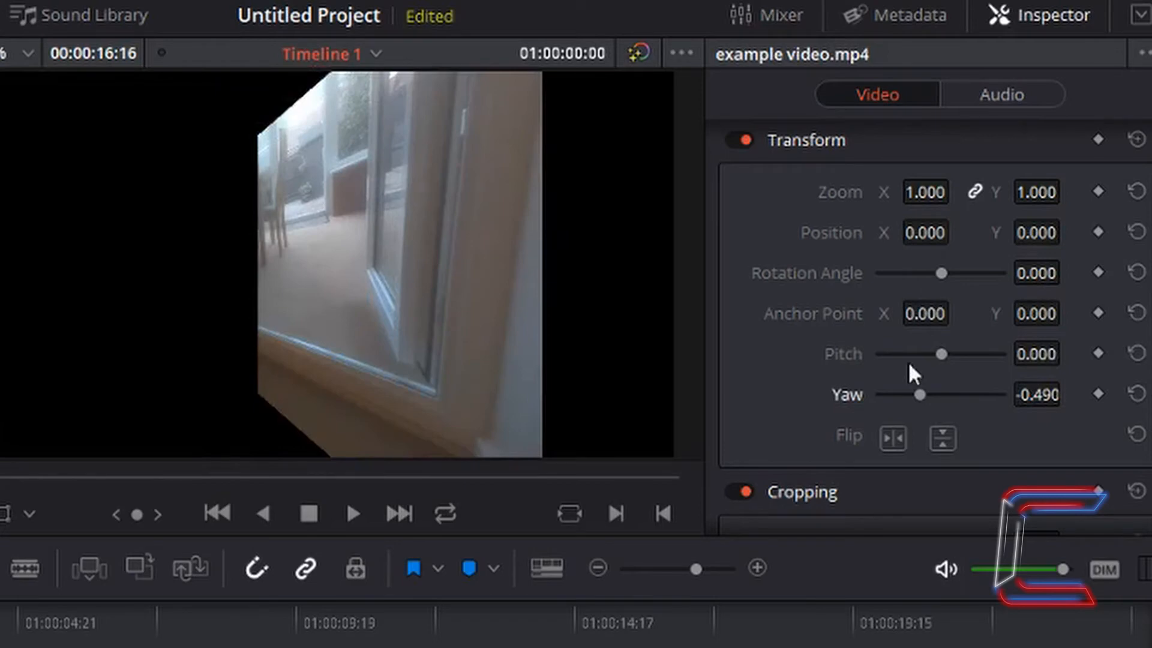
pyautogui.moveTo(934, 415)
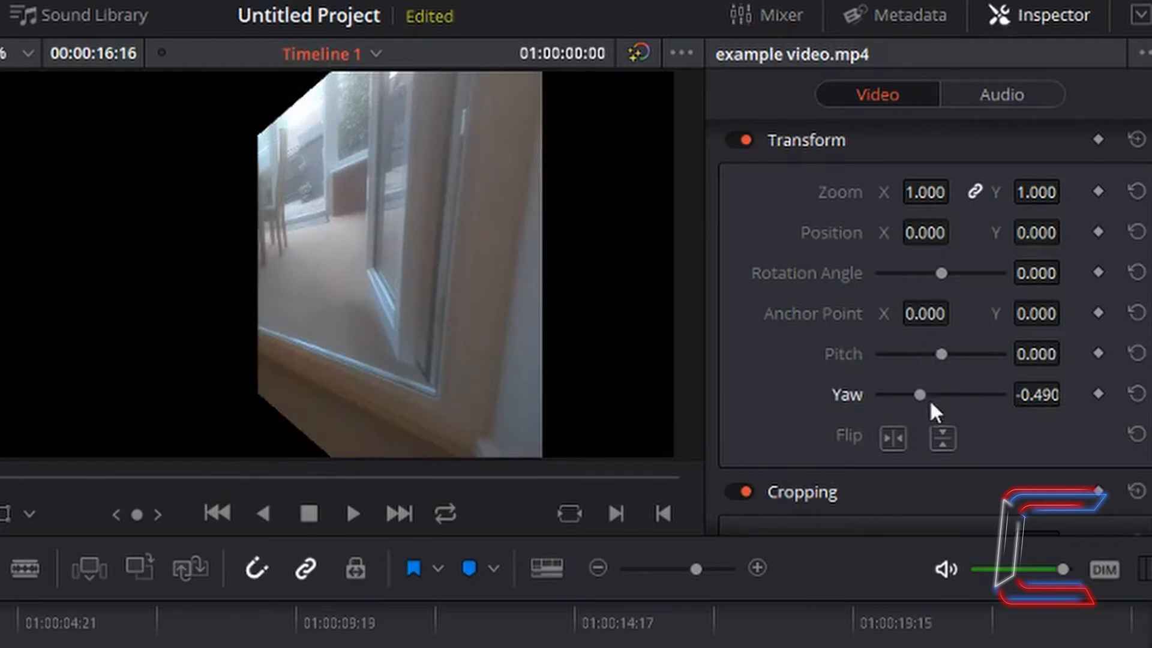
pyautogui.moveTo(1129, 364)
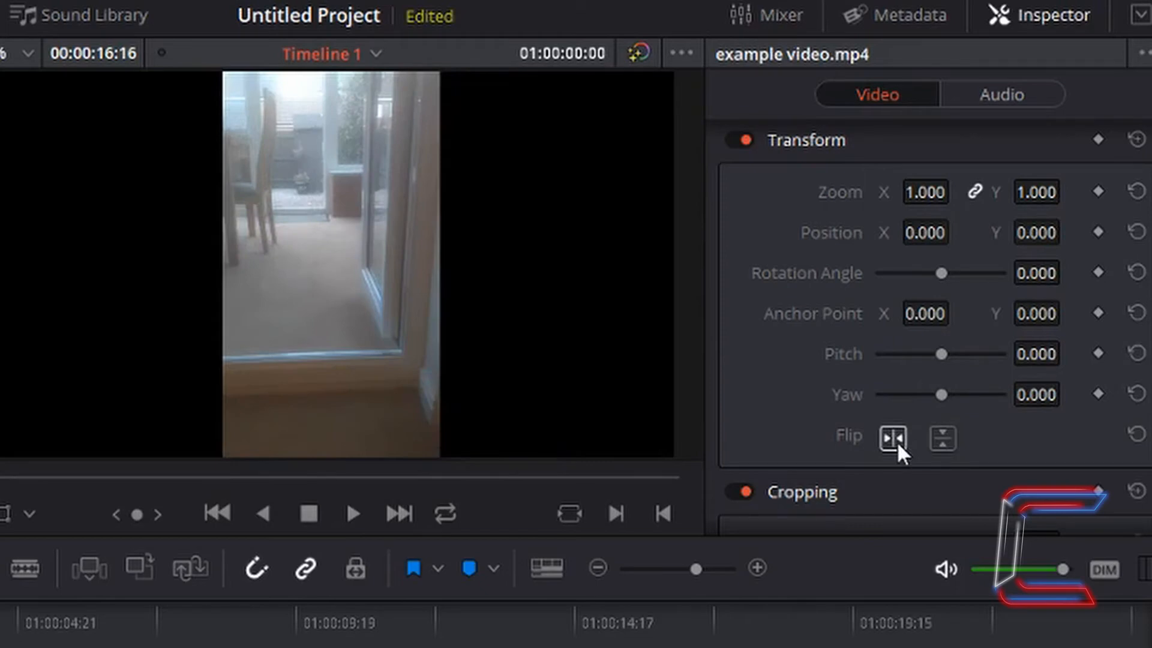
# Step: Toggle Flip Horizontal on and off, then flip the clip vertically
pyautogui.click(892, 437)
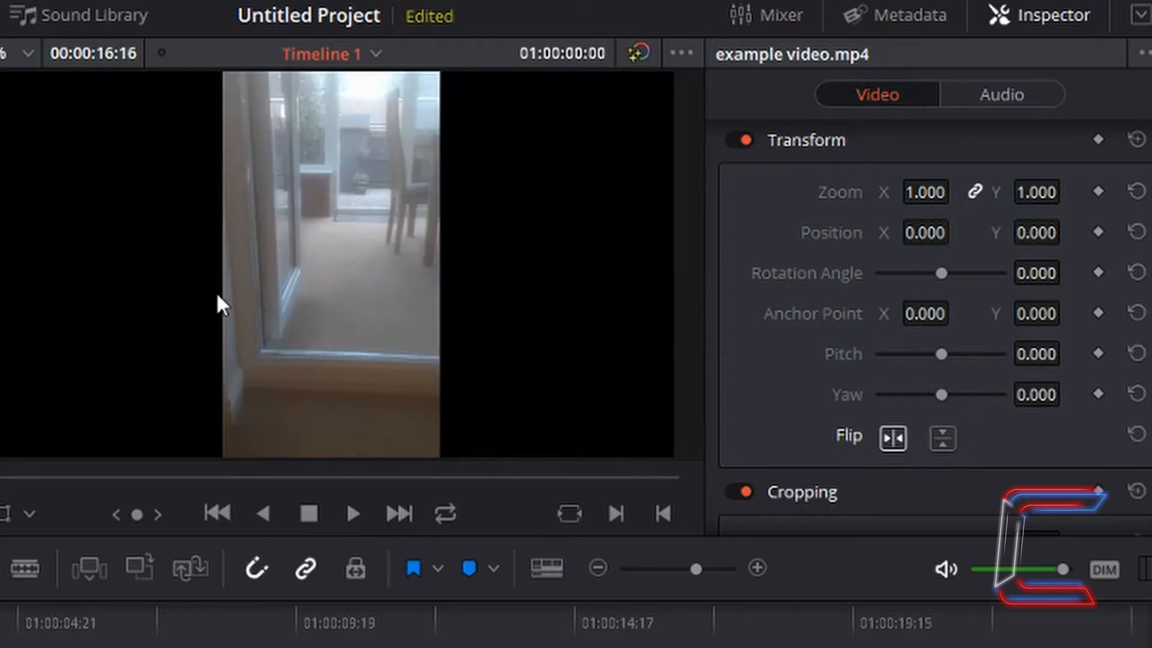
pyautogui.moveTo(126, 278)
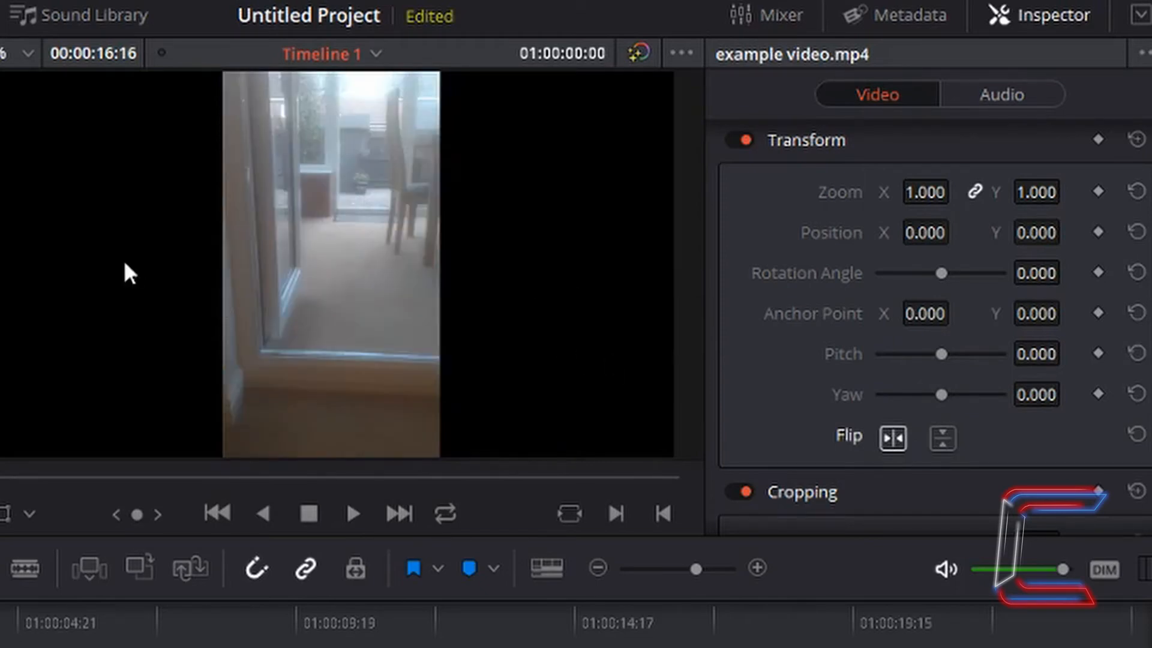
pyautogui.click(942, 439)
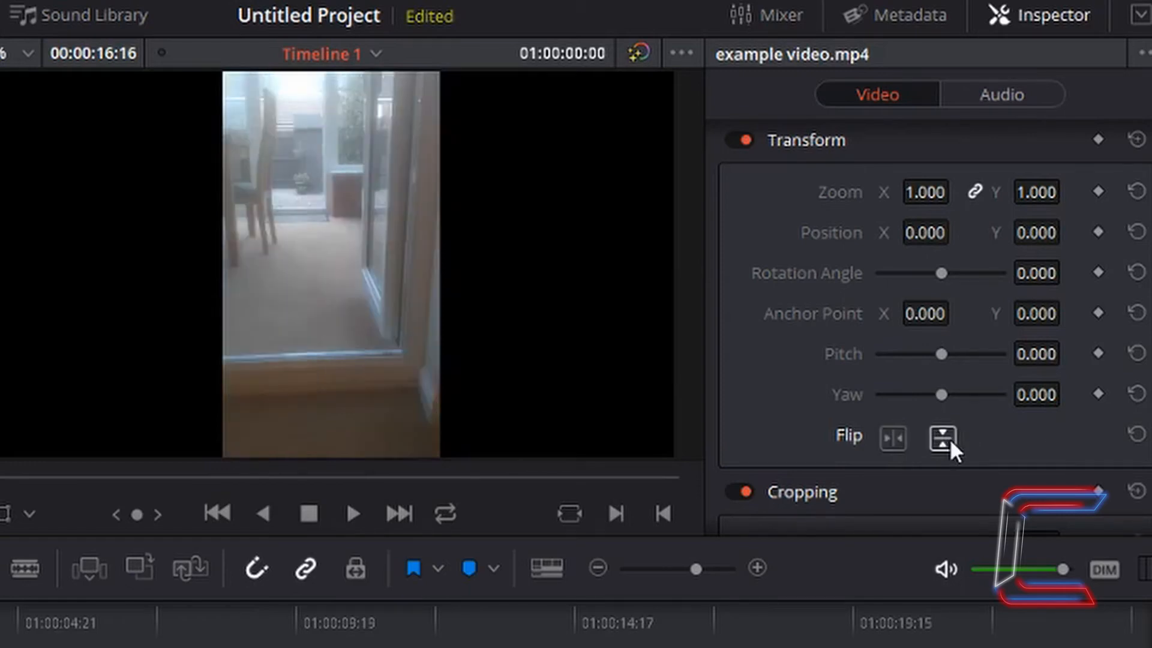
pyautogui.click(941, 437)
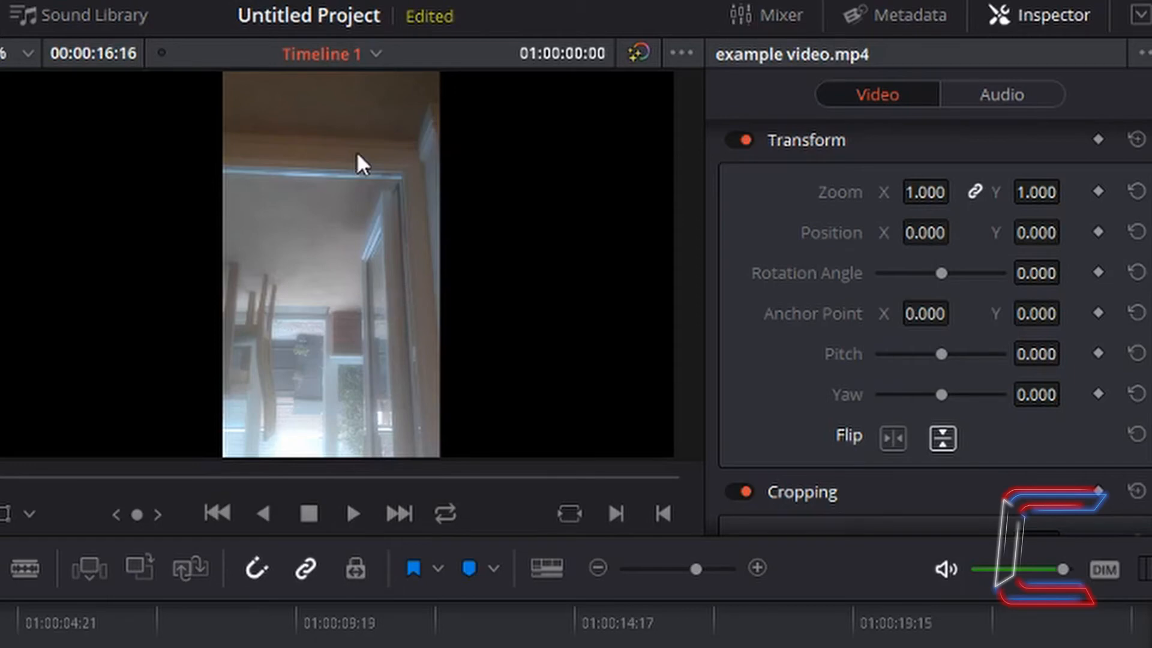
pyautogui.moveTo(370, 207)
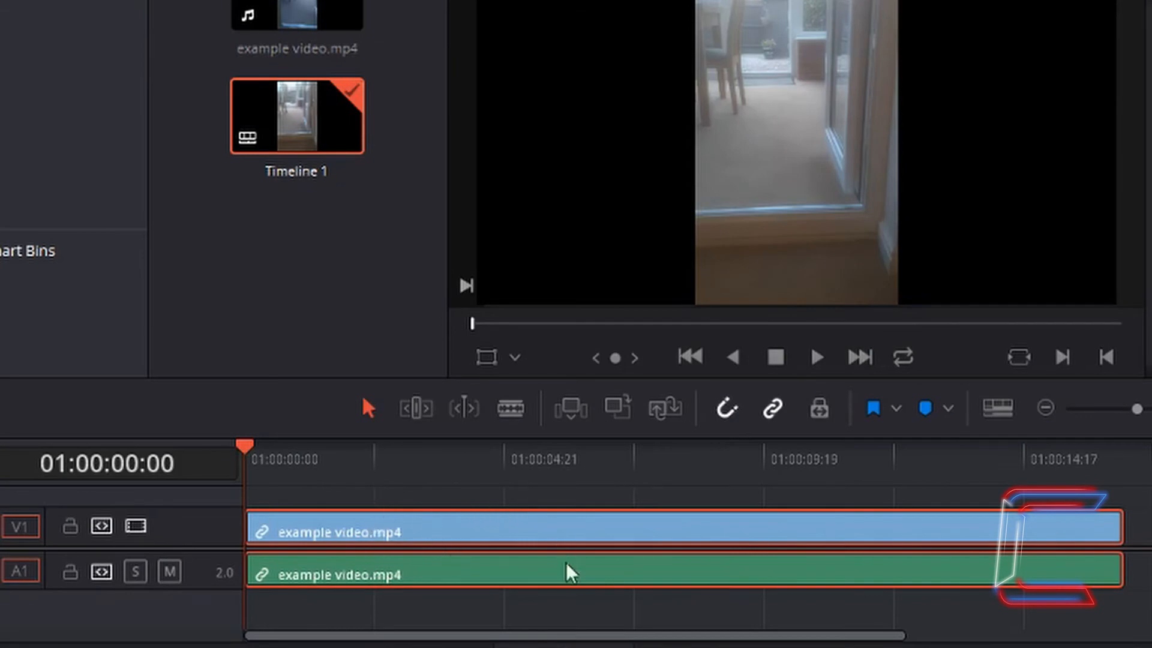
pyautogui.moveTo(772, 577)
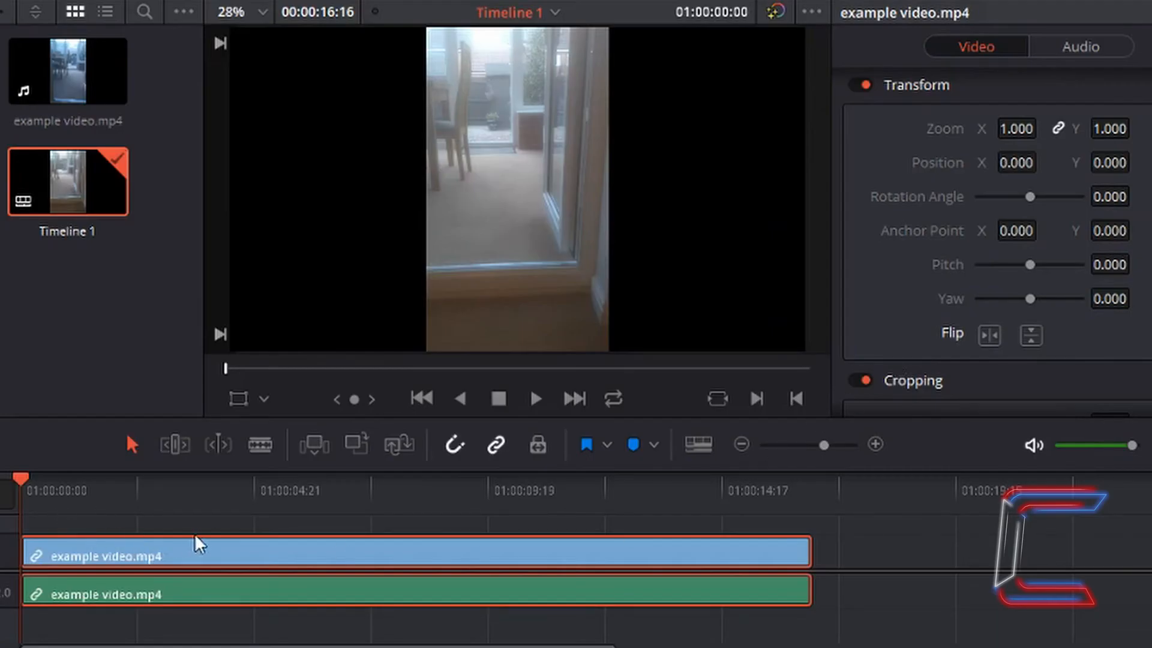
pyautogui.moveTo(30, 532)
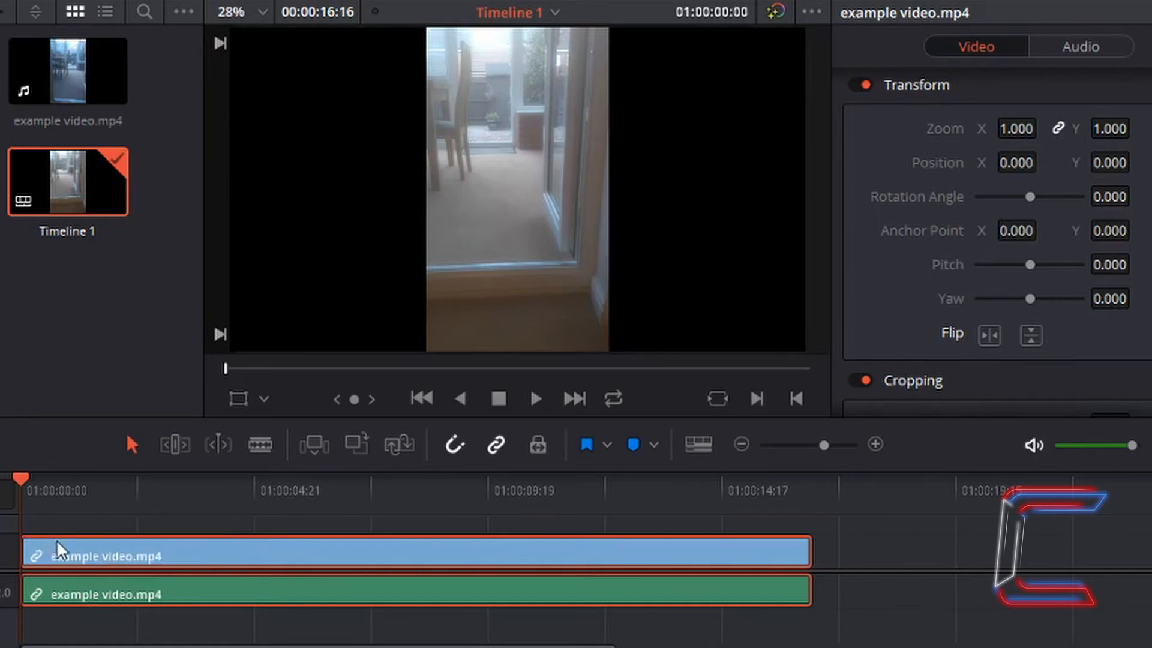
pyautogui.moveTo(140, 563)
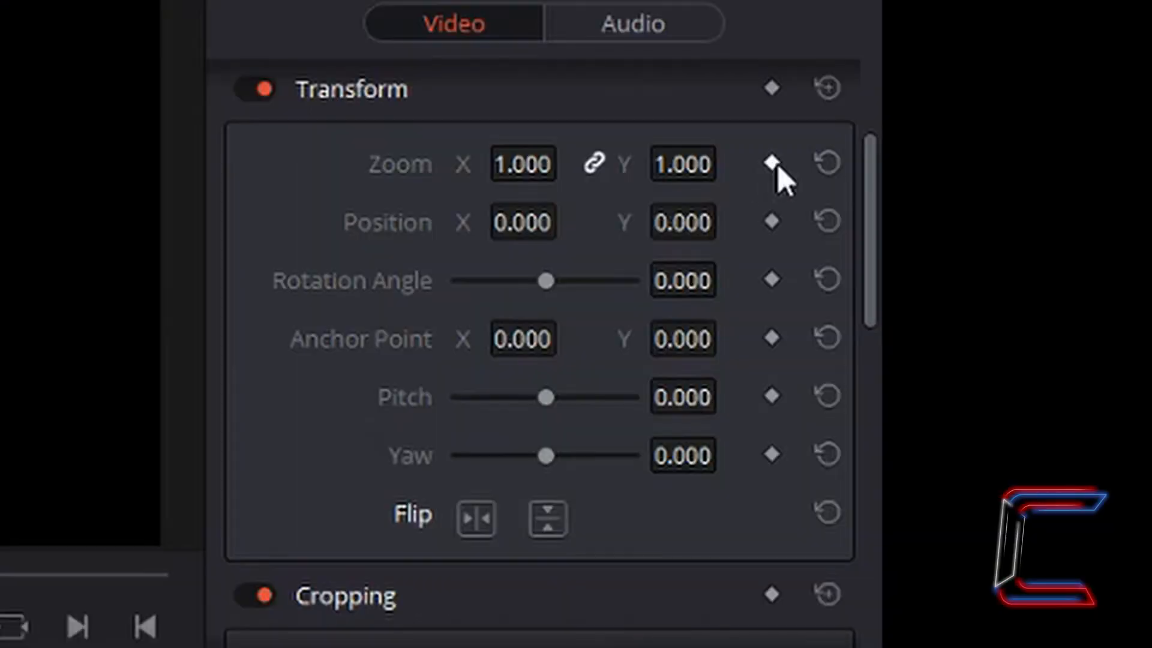
# Step: Add a Zoom keyframe at 1.000 at the start of the clip
pyautogui.click(772, 163)
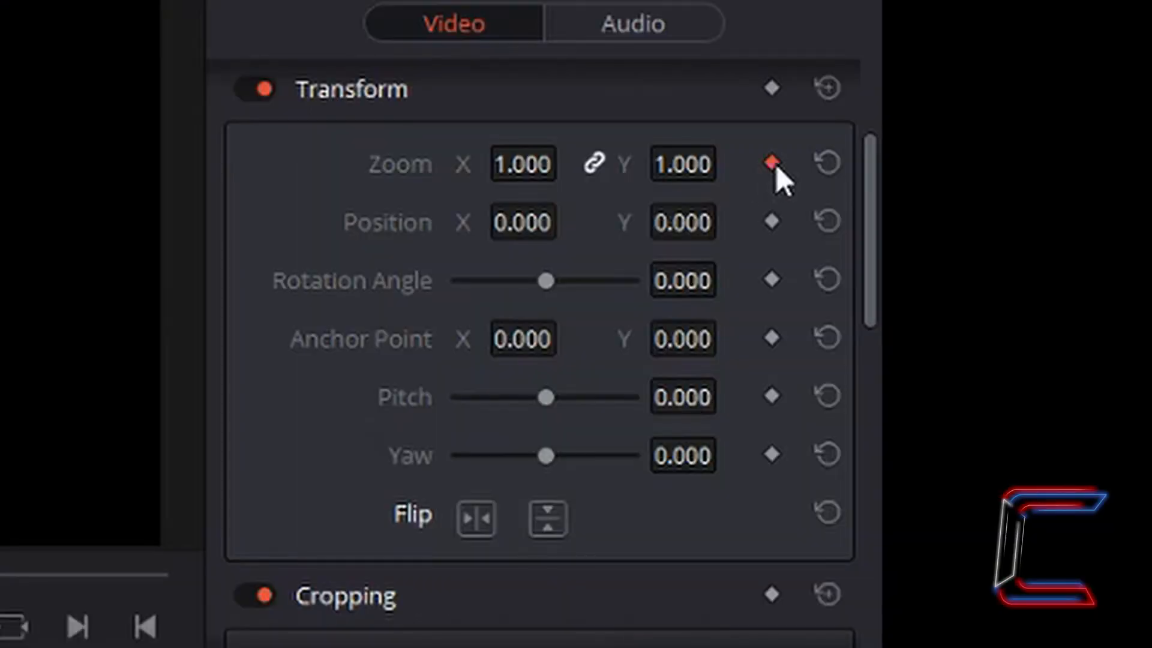
pyautogui.click(770, 164)
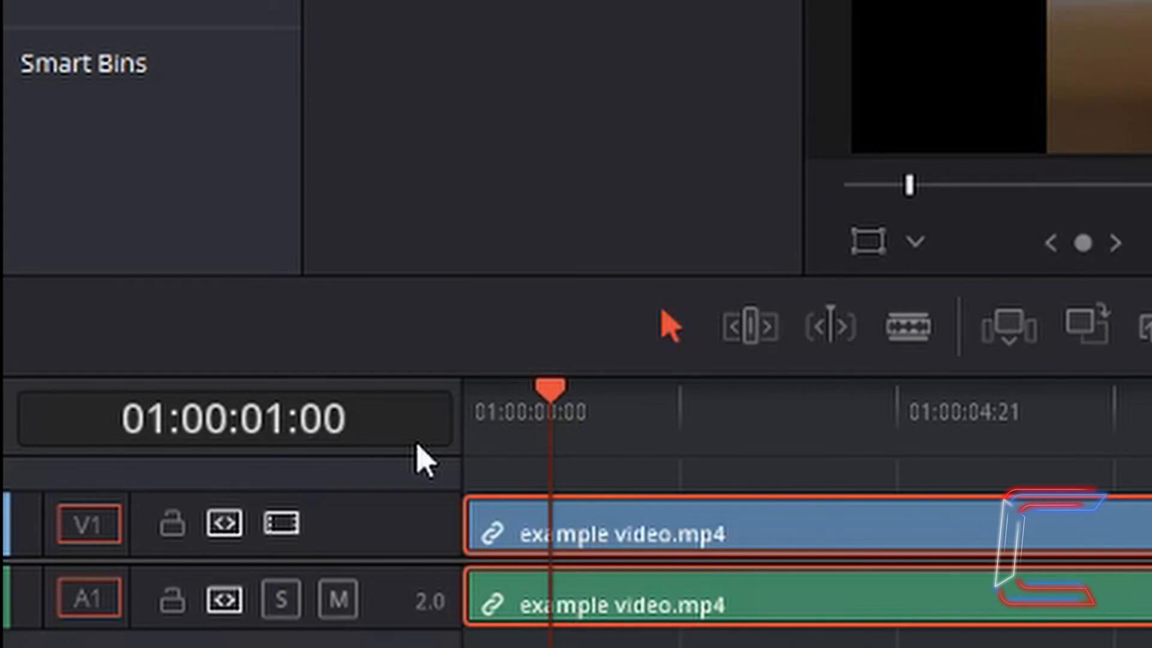
pyautogui.moveTo(526, 423)
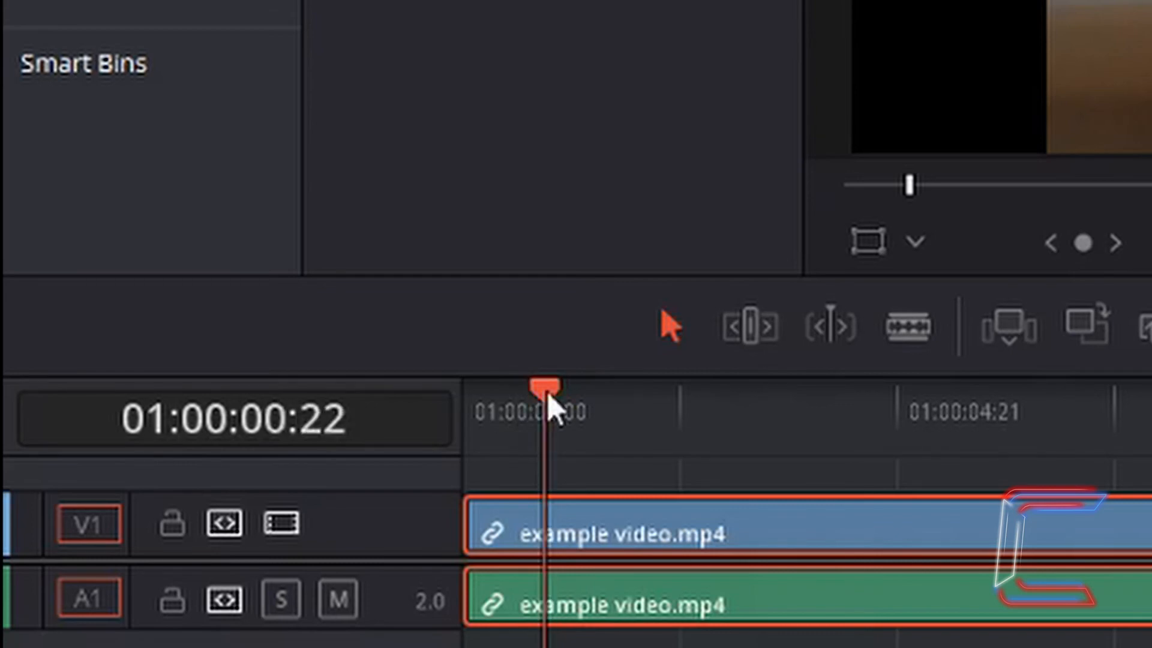
# Step: Move the playhead later and enter 1.000 in Zoom X for another keyframe
pyautogui.moveTo(547, 386); pyautogui.dragTo(657, 389)
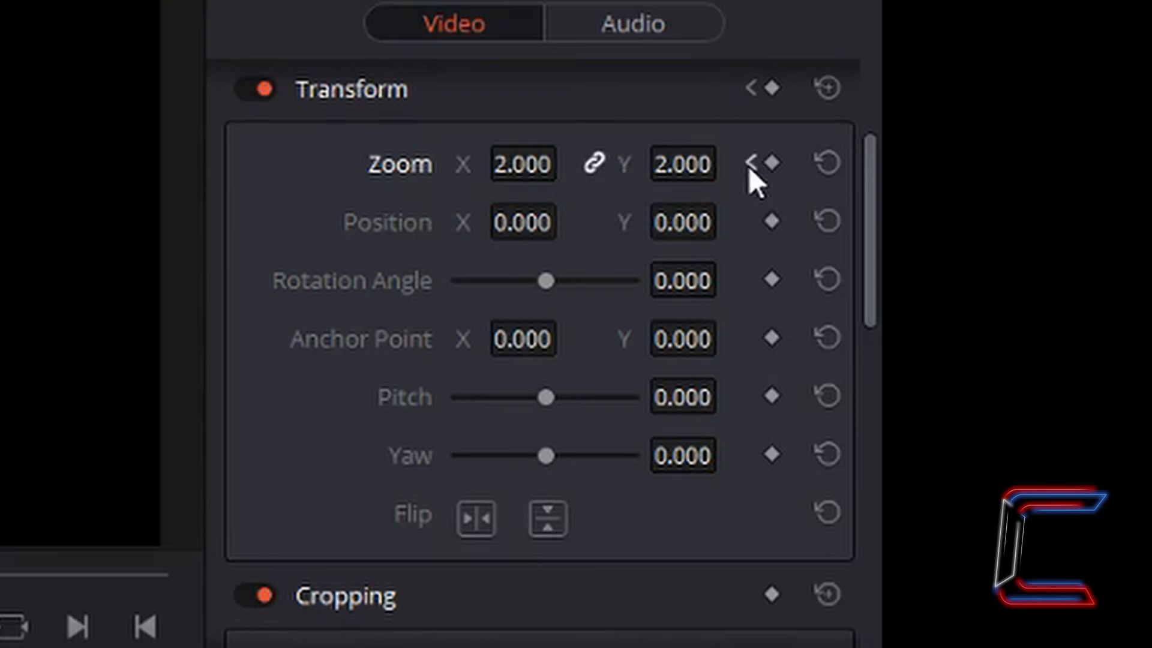
pyautogui.moveTo(737, 185)
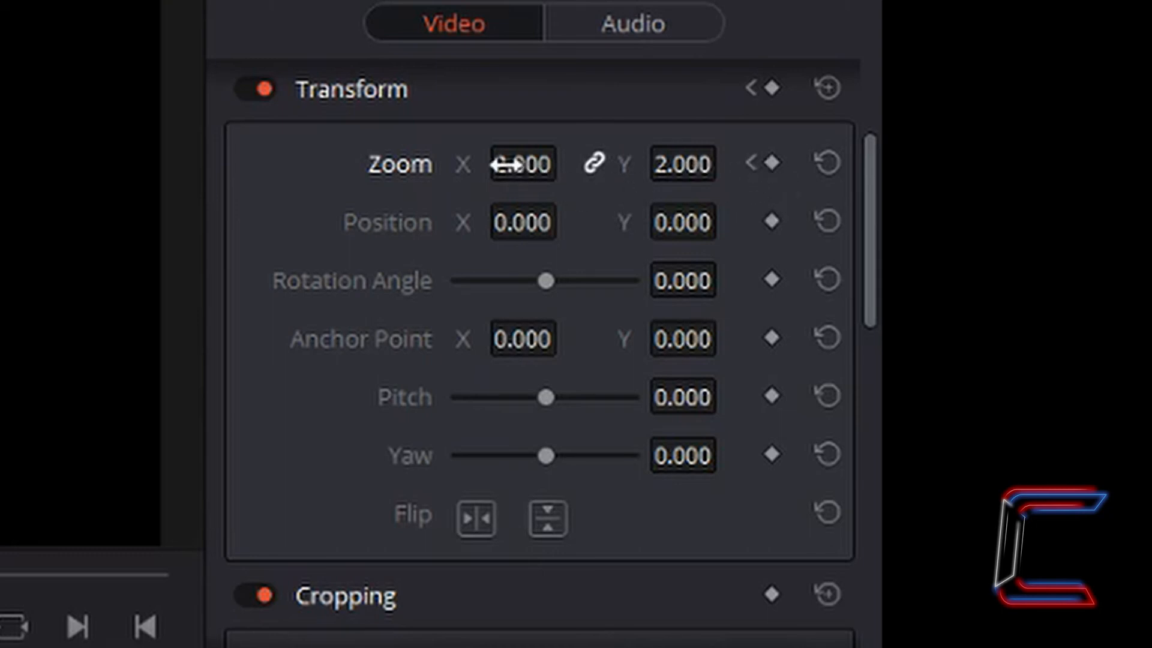
pyautogui.click(521, 165)
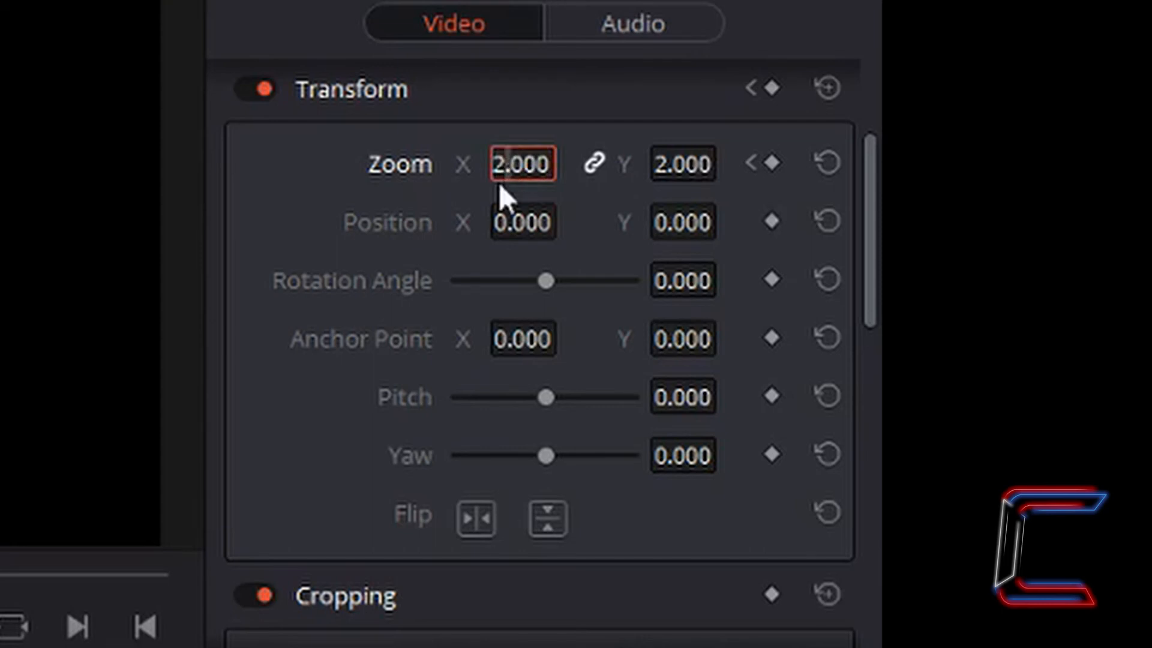
pyautogui.write('1.000')
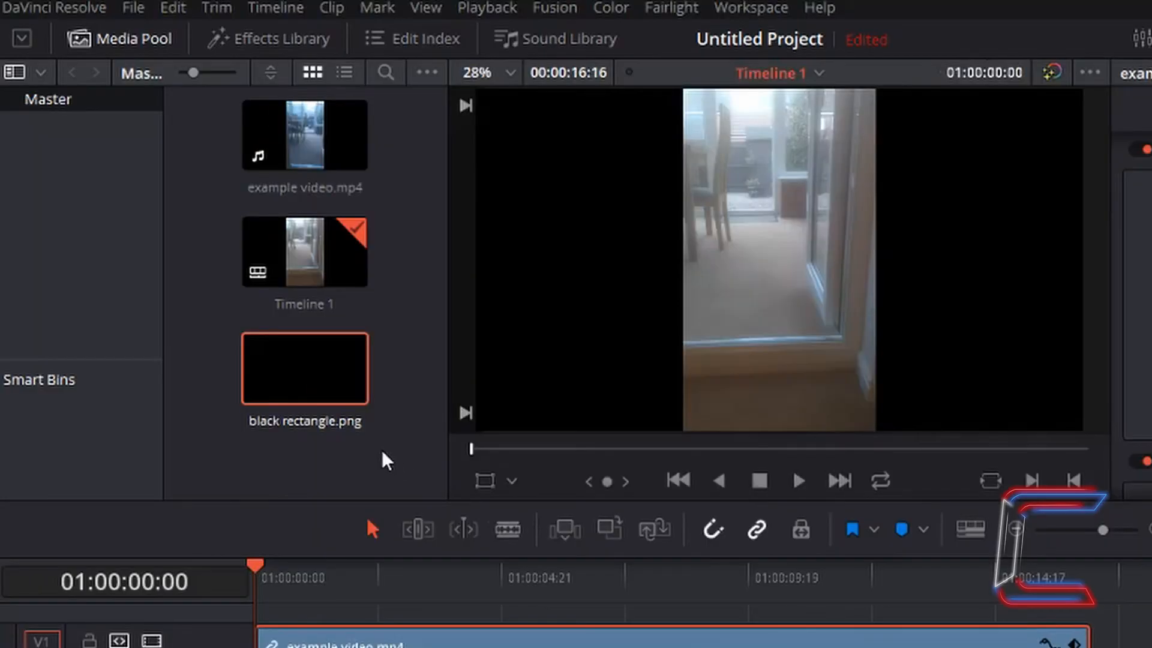
pyautogui.moveTo(339, 434)
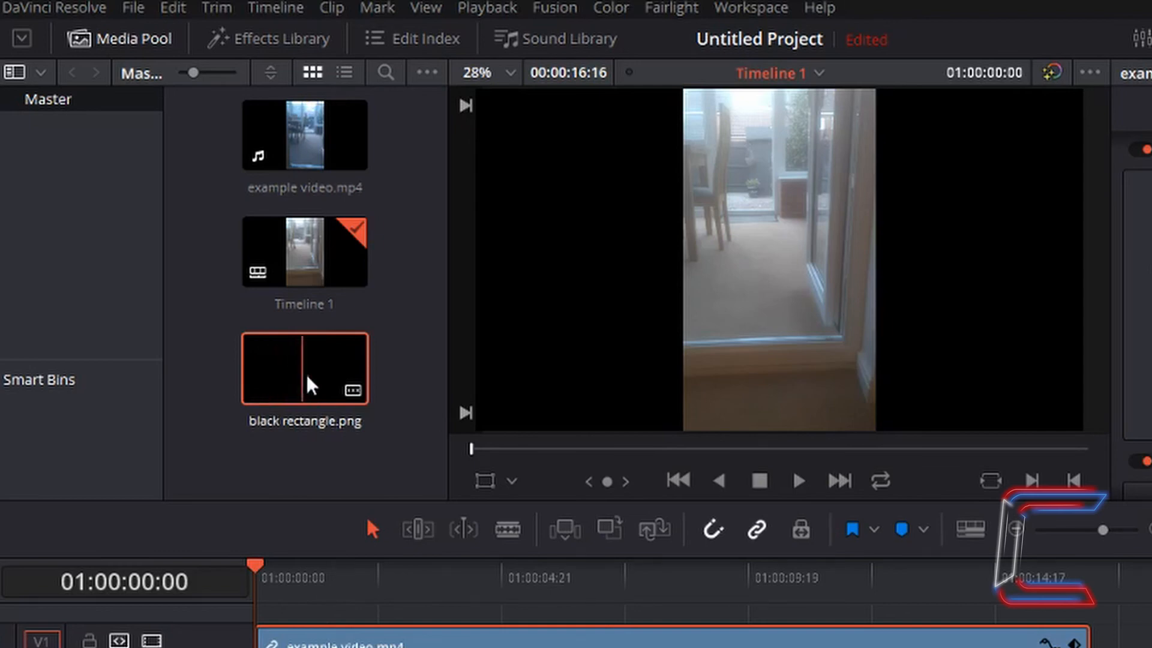
pyautogui.click(126, 7)
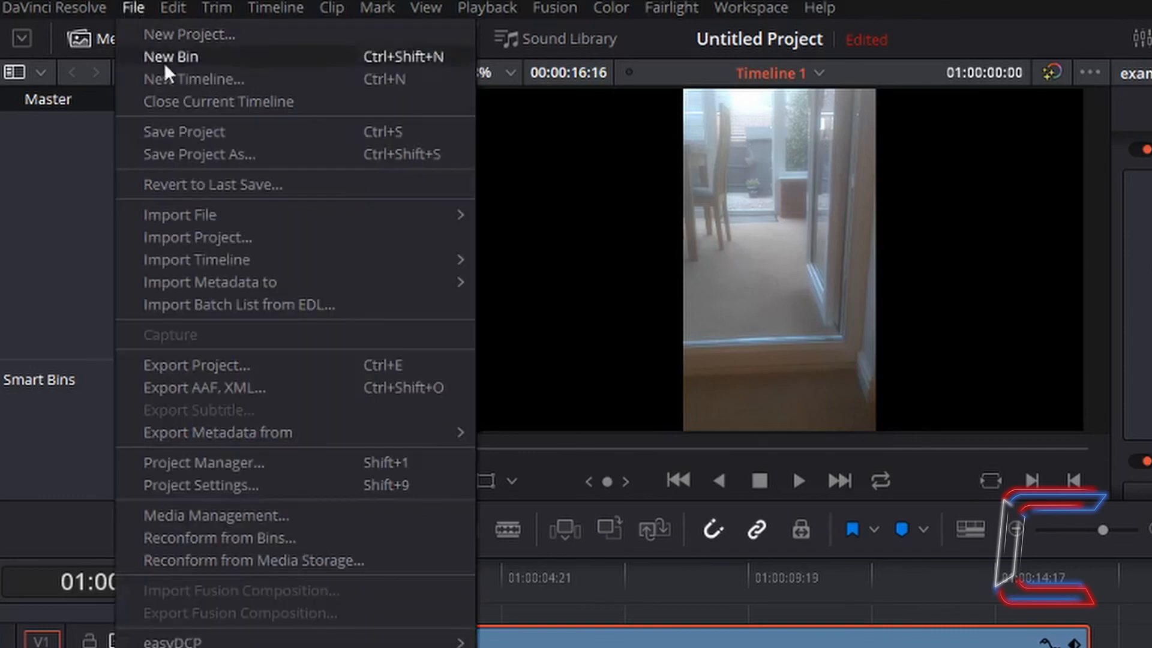
pyautogui.moveTo(259, 224)
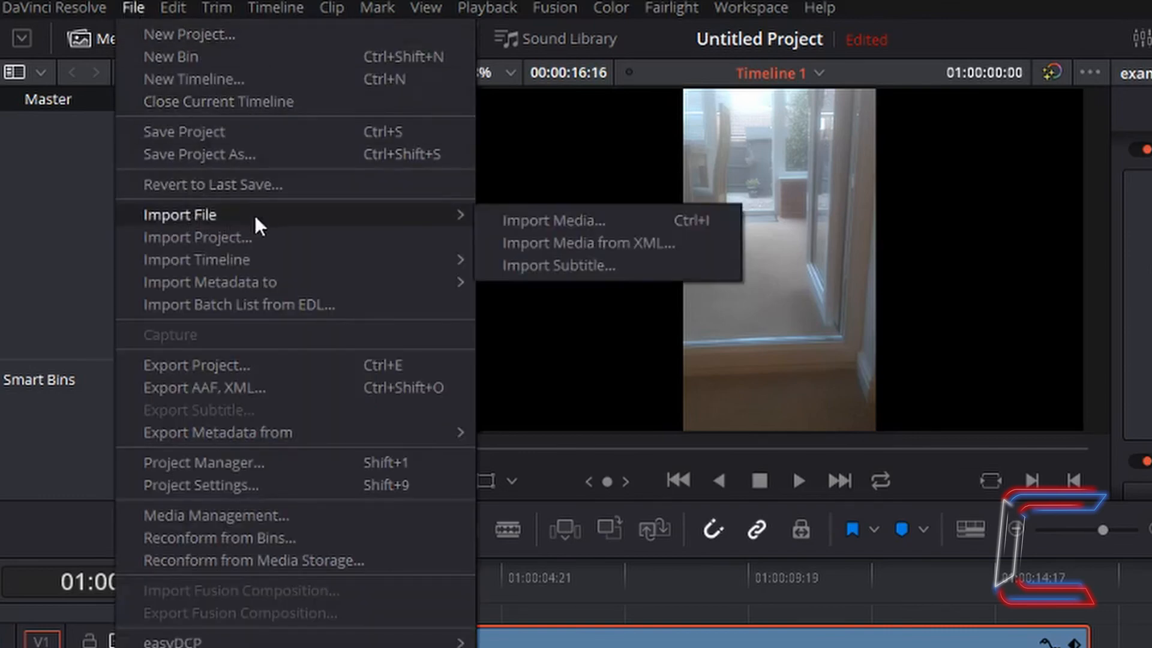
pyautogui.moveTo(503, 227)
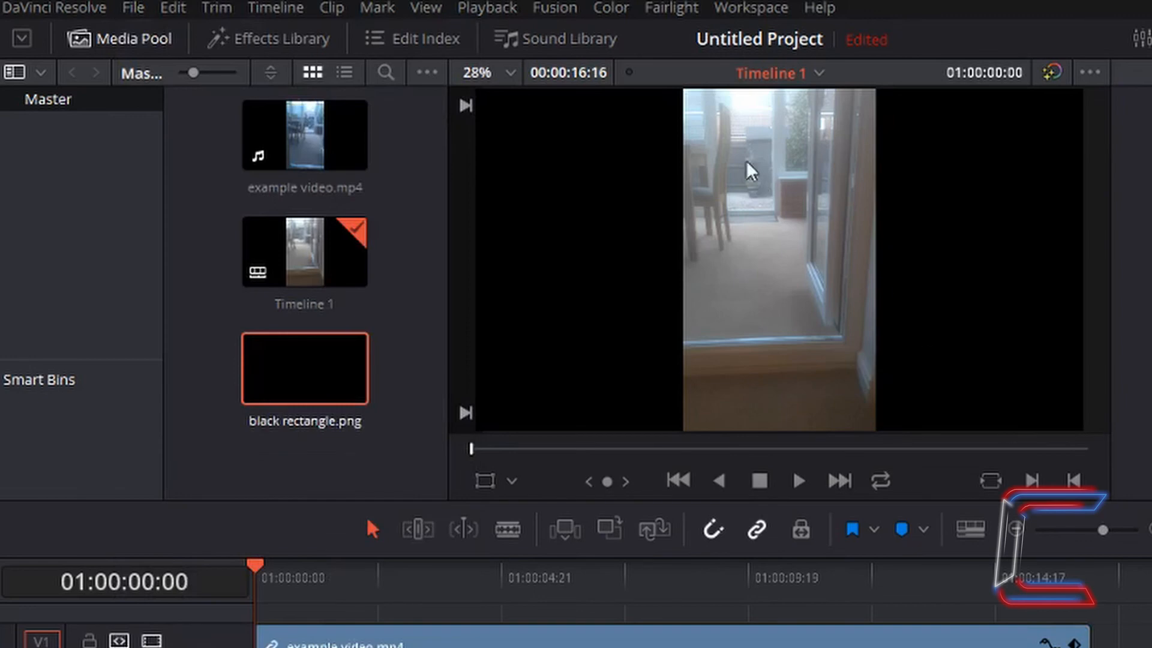
pyautogui.moveTo(757, 235)
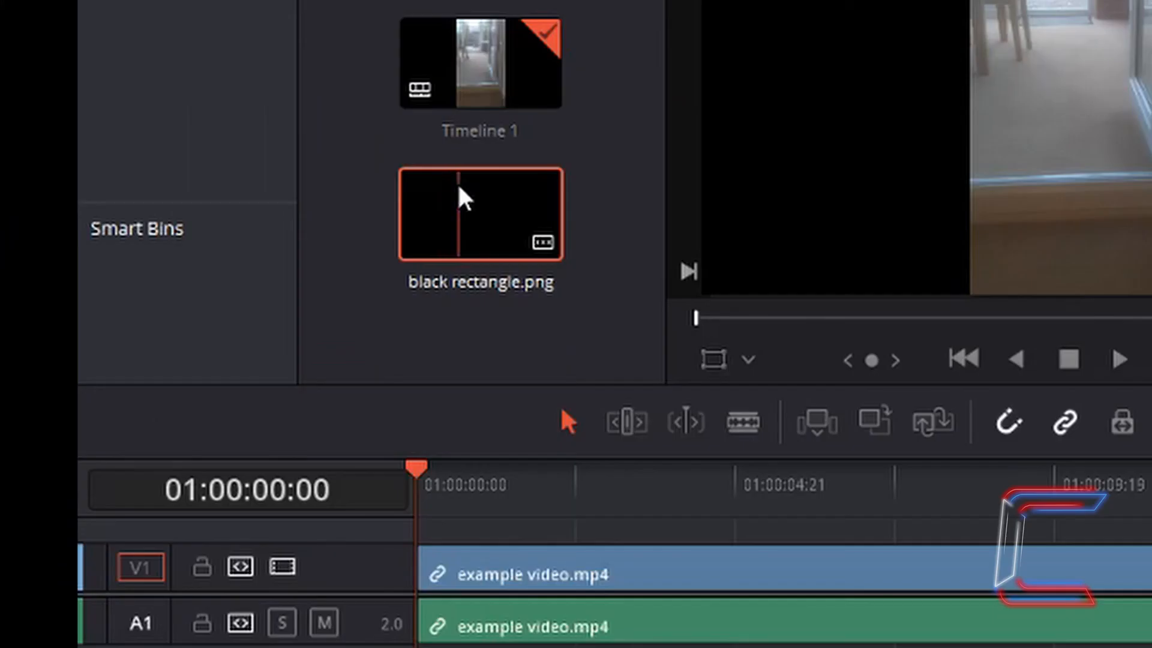
# Step: Place black rectangle.png on track V2 above the example video clip
pyautogui.moveTo(480, 213); pyautogui.dragTo(480, 481)
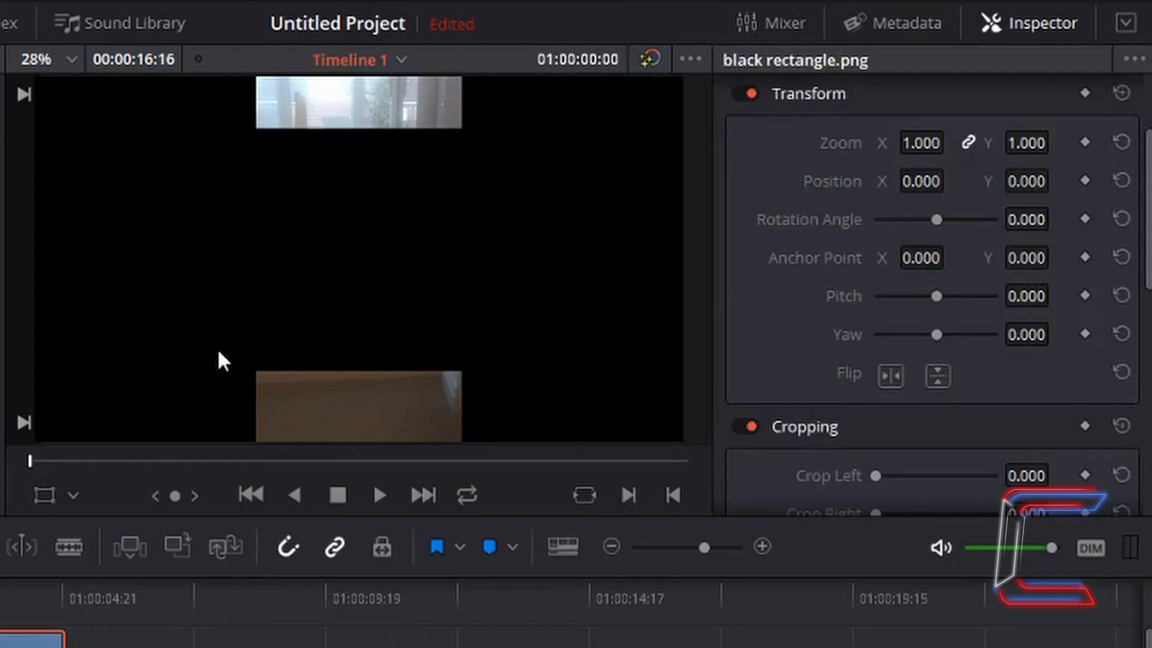
pyautogui.moveTo(369, 277)
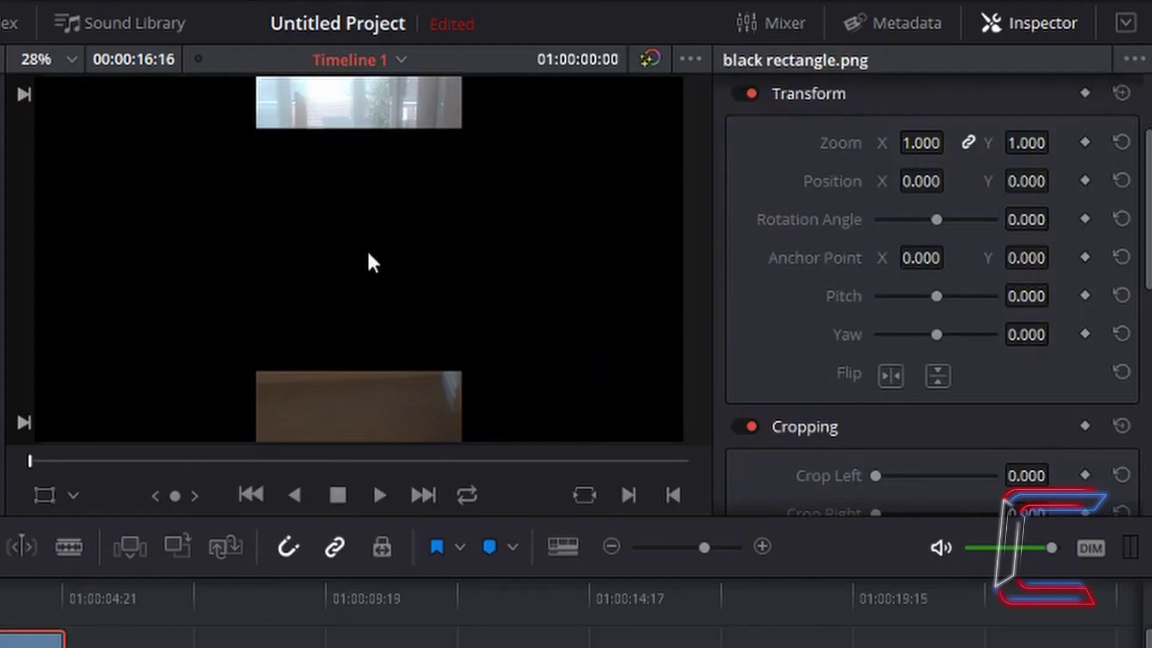
pyautogui.moveTo(370, 228)
pyautogui.write('0.260')
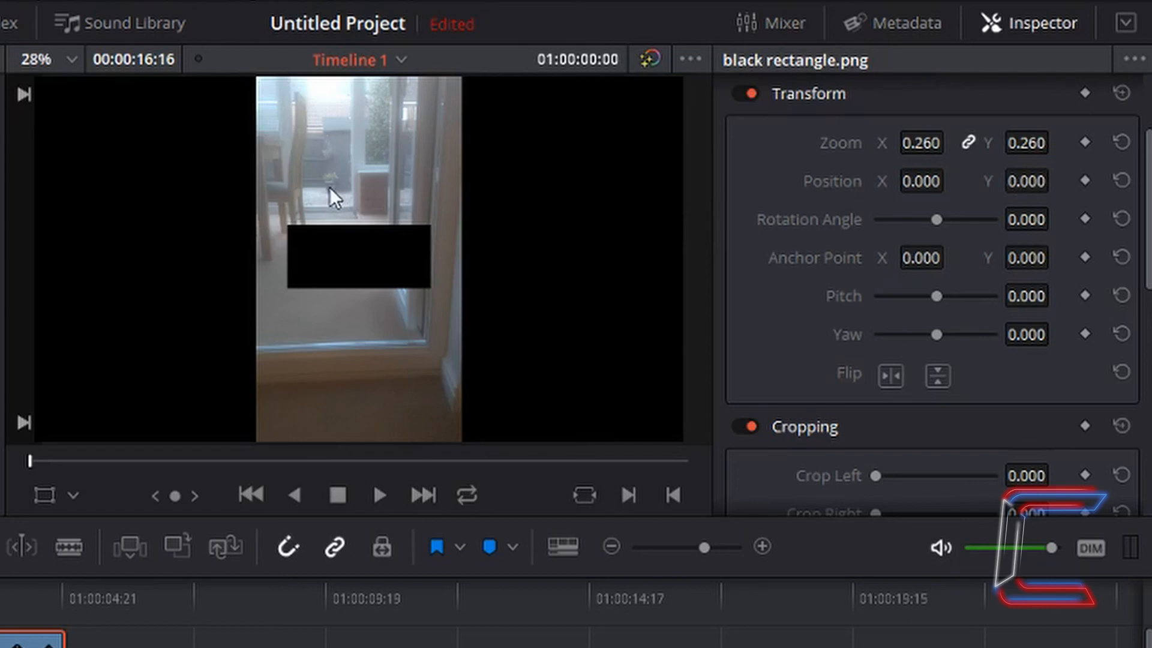
pyautogui.moveTo(338, 200)
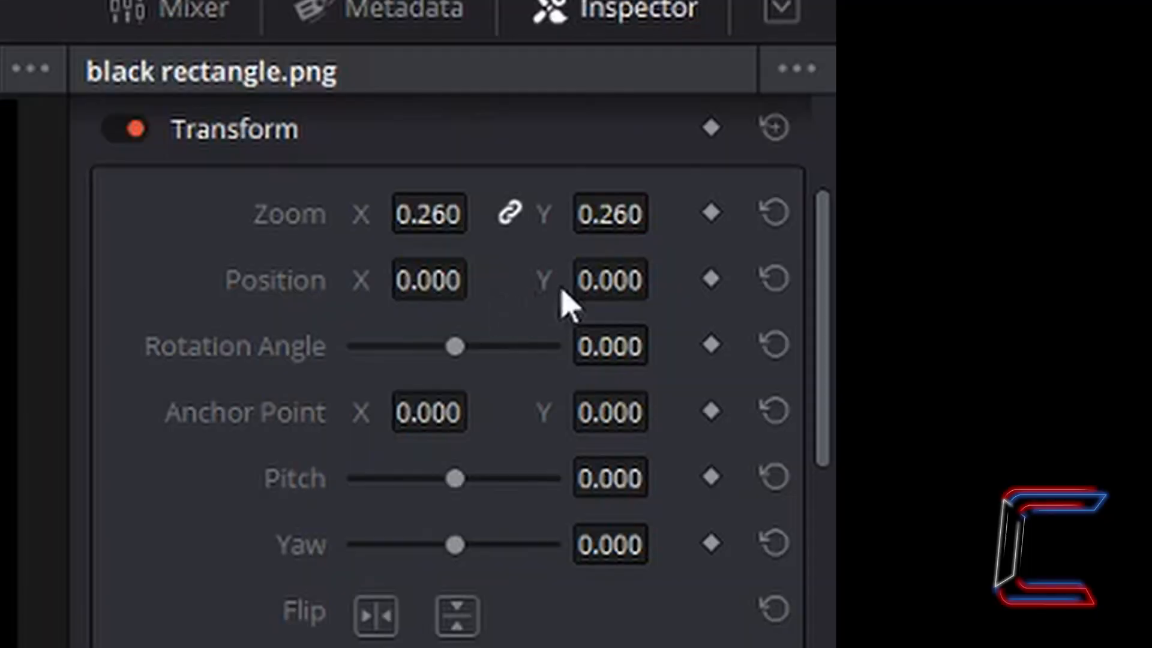
pyautogui.moveTo(584, 286)
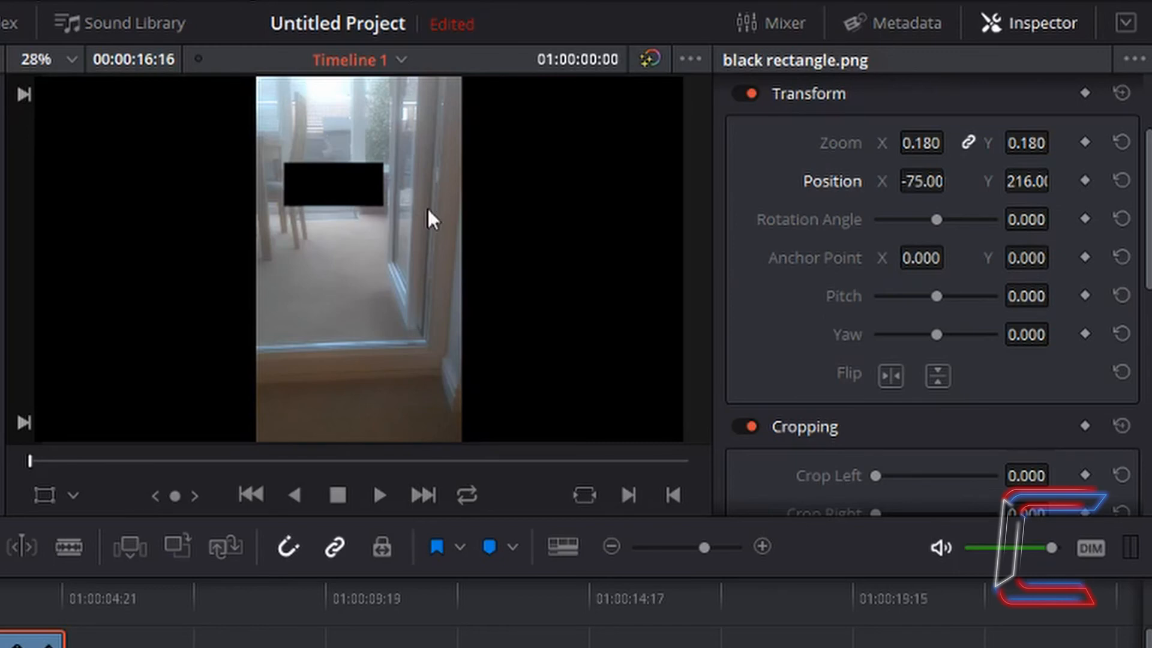
pyautogui.moveTo(869, 287)
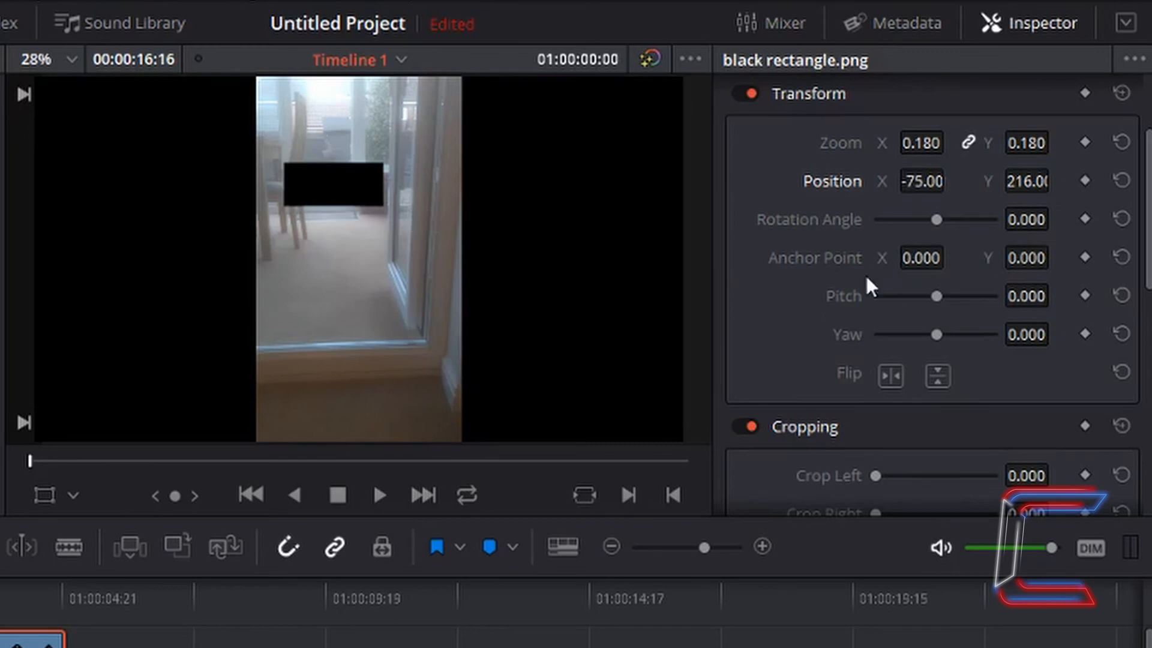
pyautogui.moveTo(970, 147)
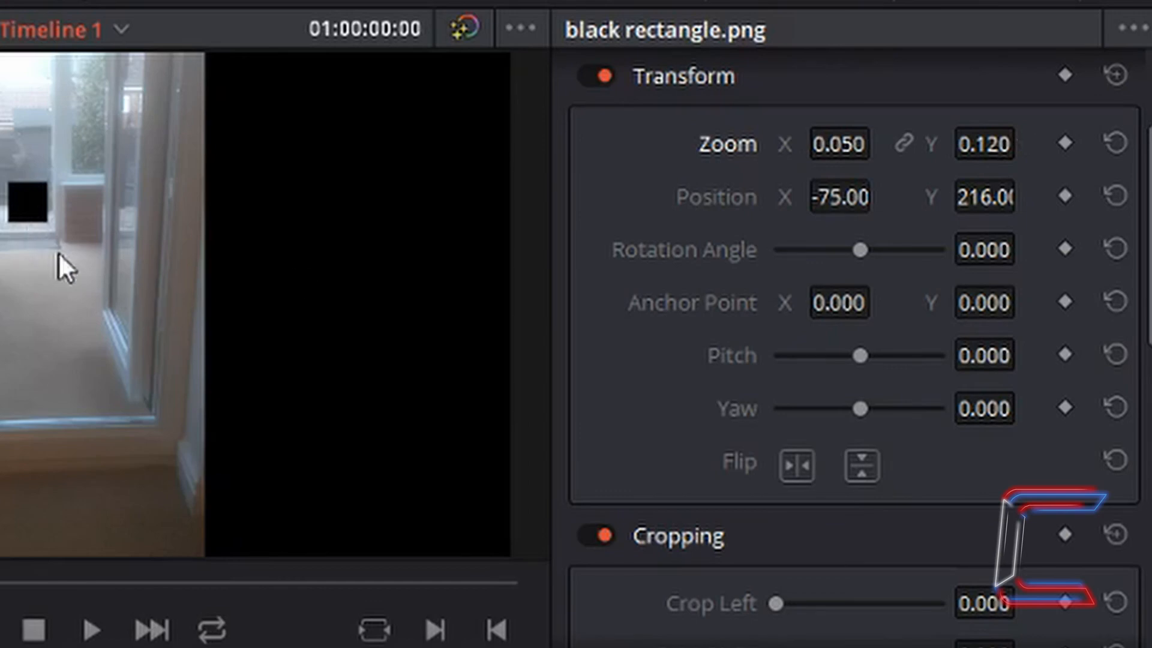
pyautogui.moveTo(233, 404)
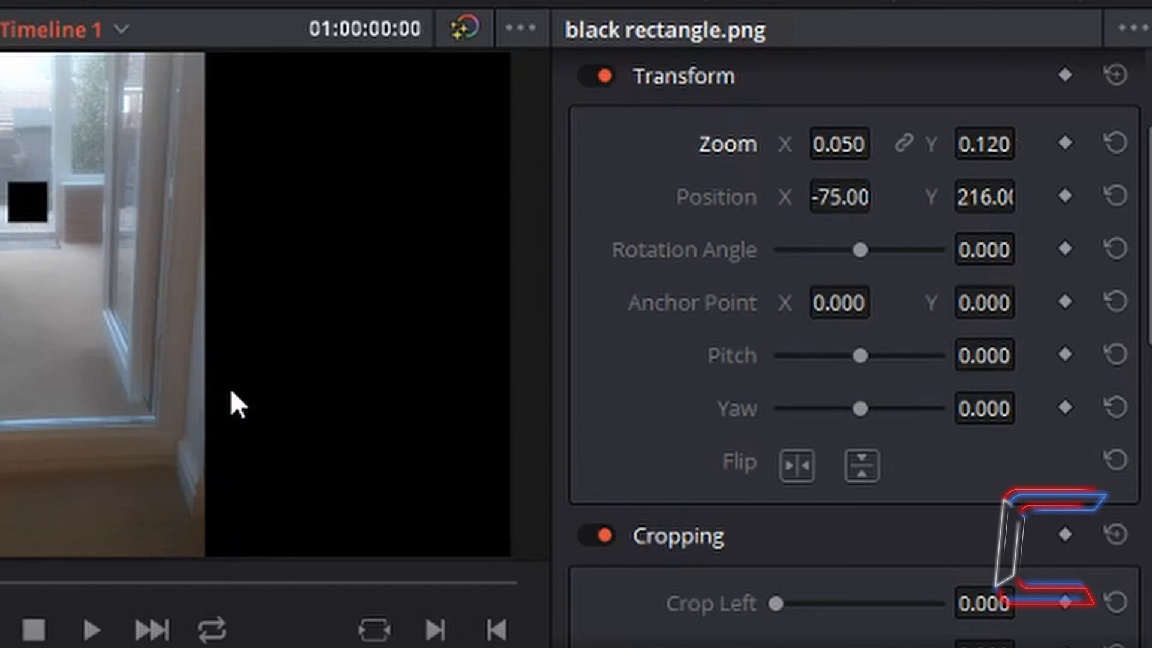
pyautogui.moveTo(282, 394)
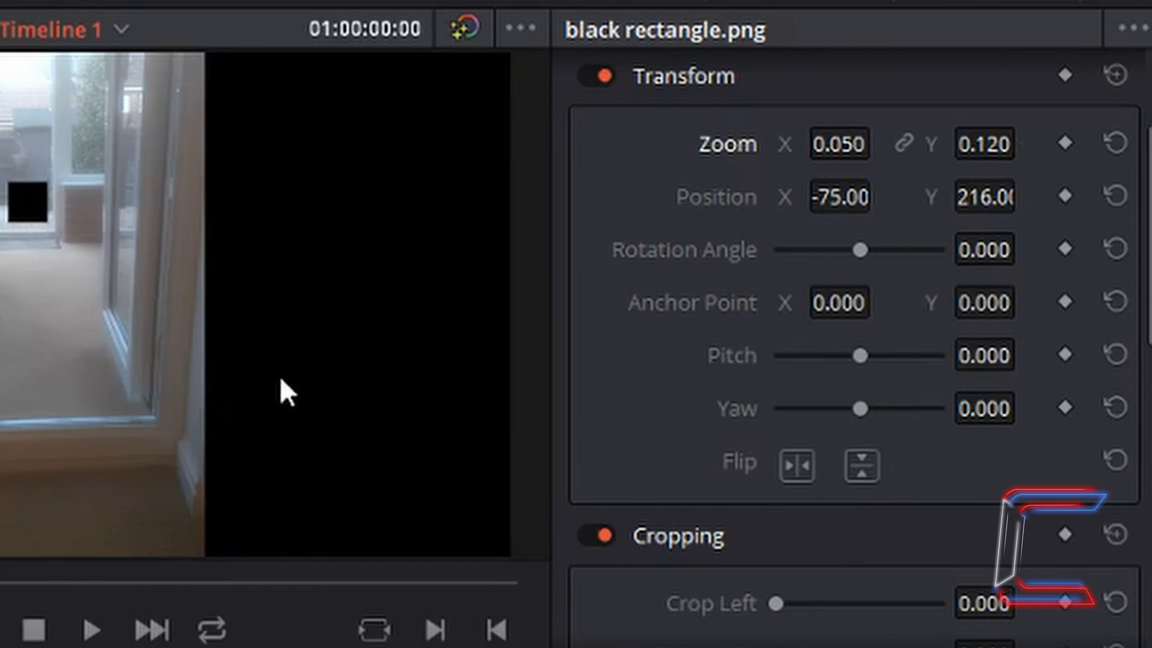
pyautogui.moveTo(20, 244)
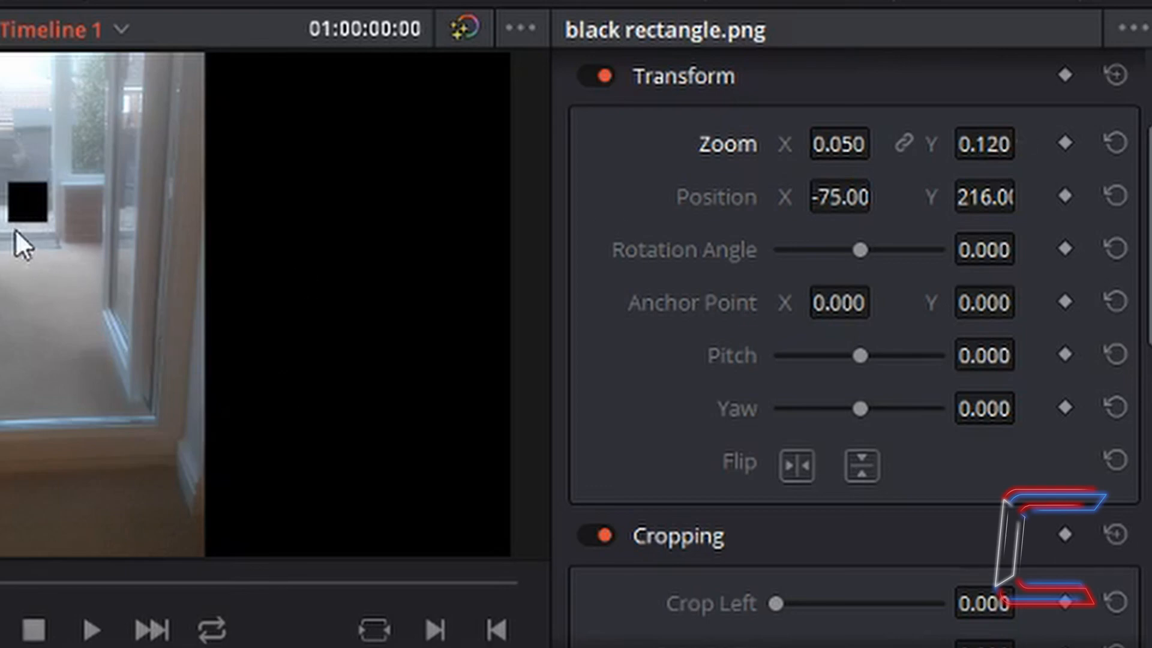